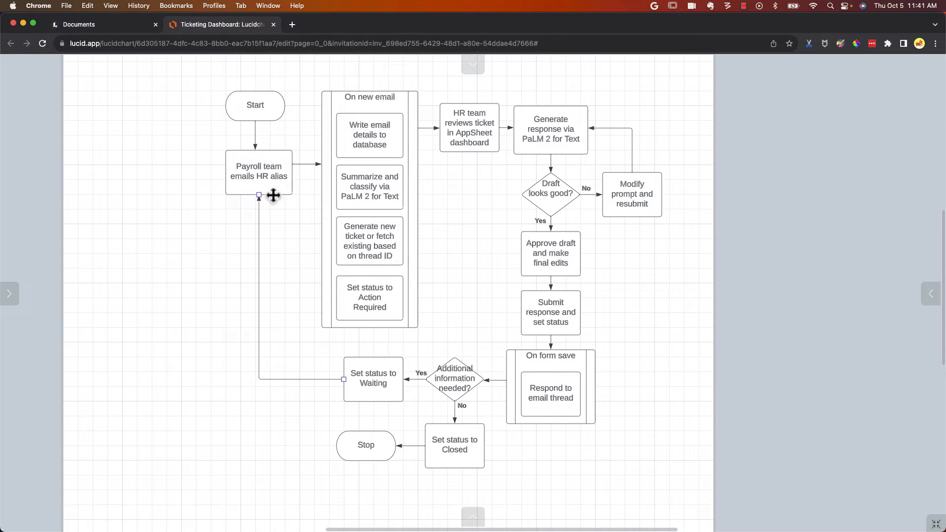
# Walk through the HR workflow, from the Payroll team HR alias to Set status to Waiting.
pyautogui.click(259, 171)
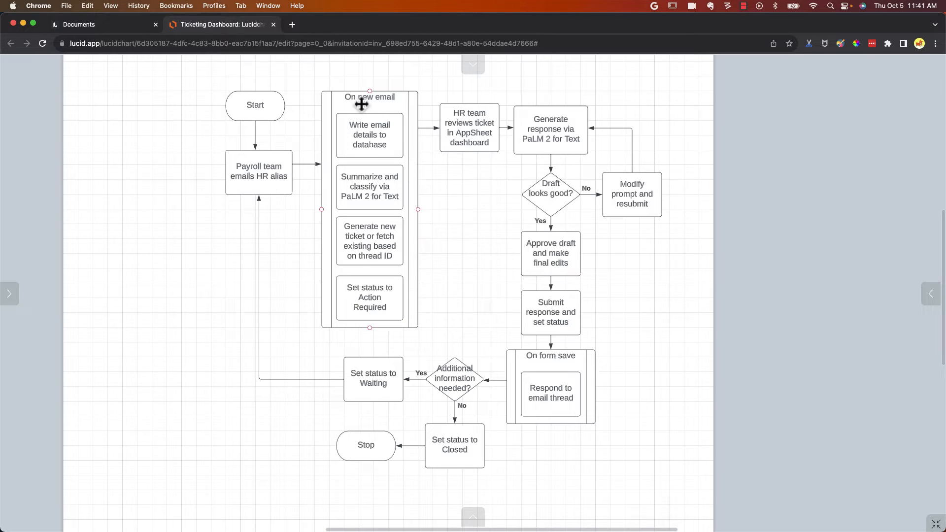
pyautogui.click(369, 135)
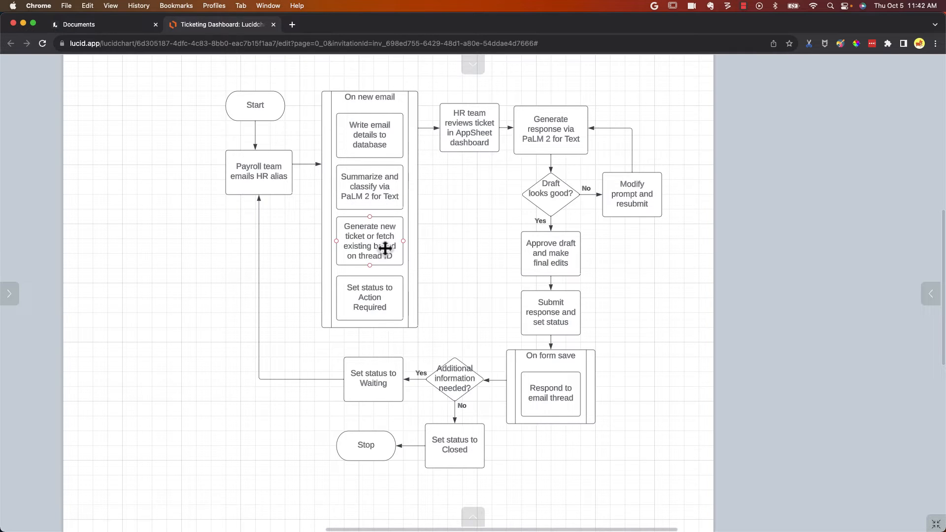
pyautogui.moveTo(378, 244)
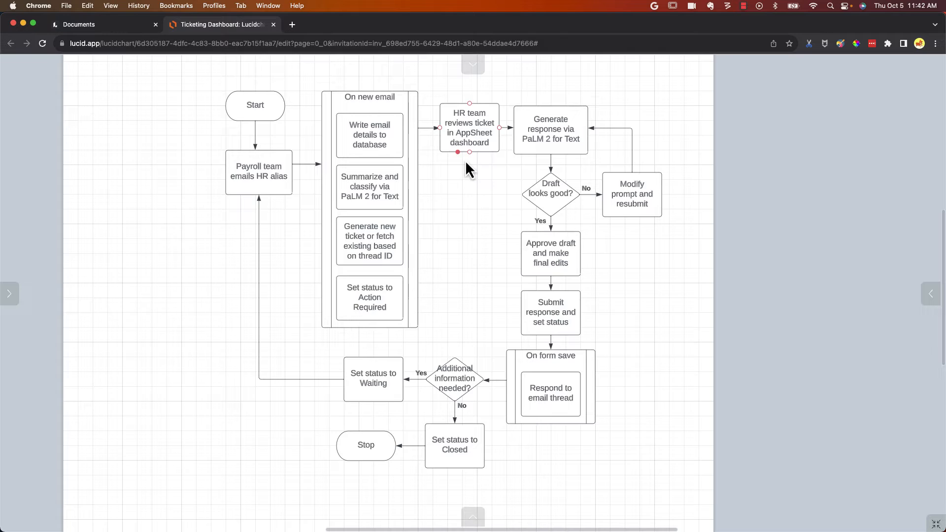
pyautogui.moveTo(476, 160)
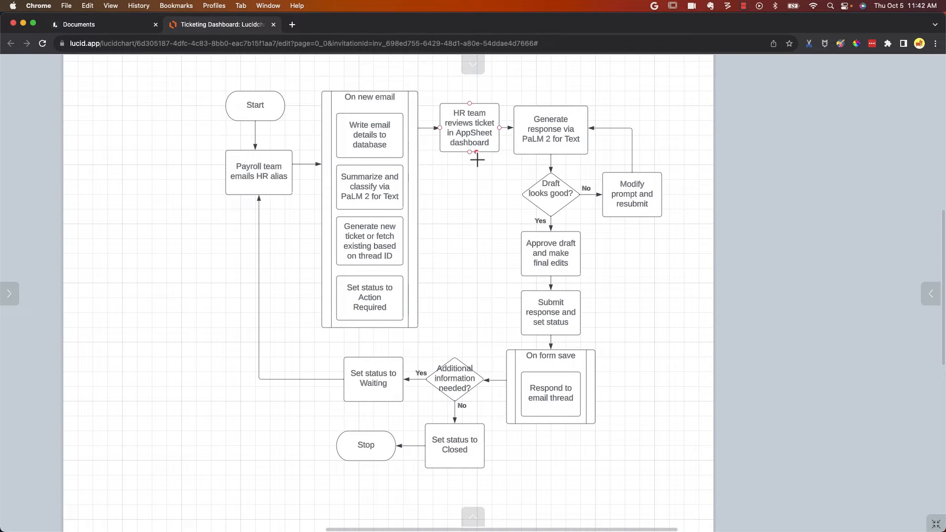
pyautogui.click(550, 129)
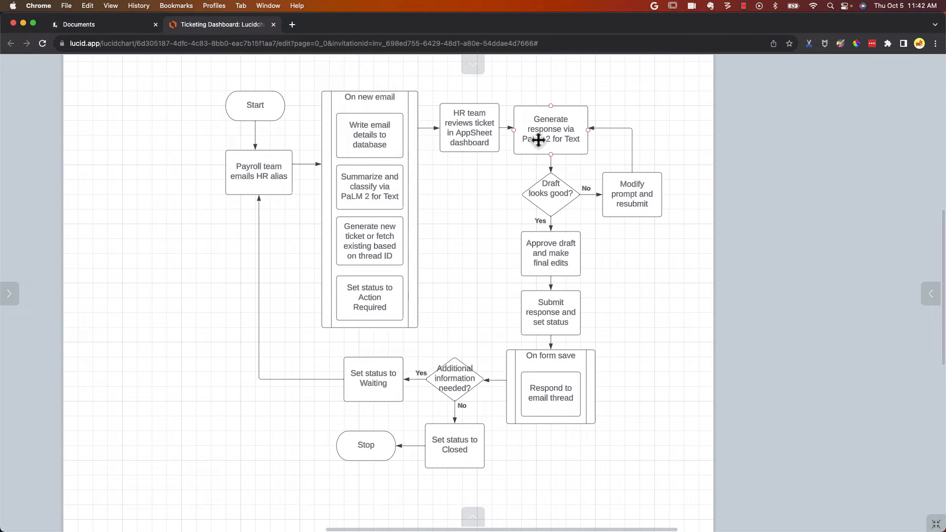
pyautogui.moveTo(560, 140)
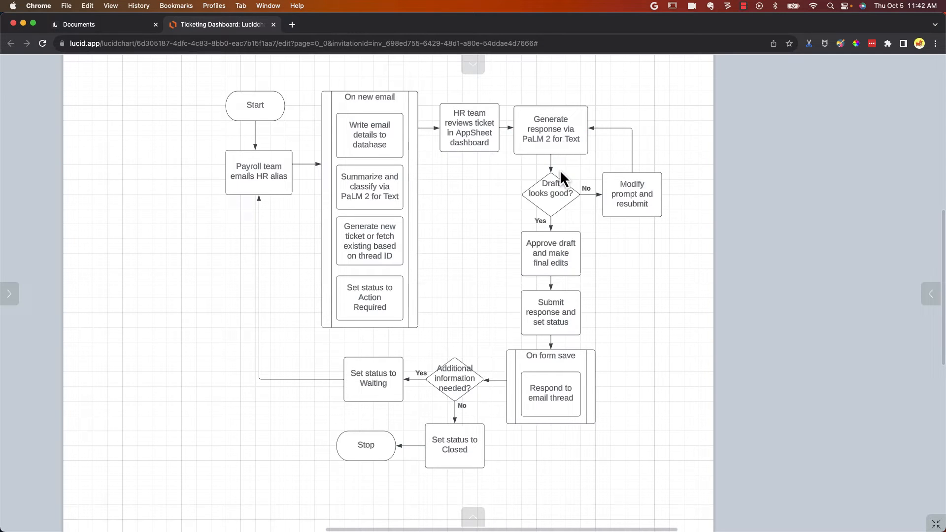
pyautogui.click(550, 253)
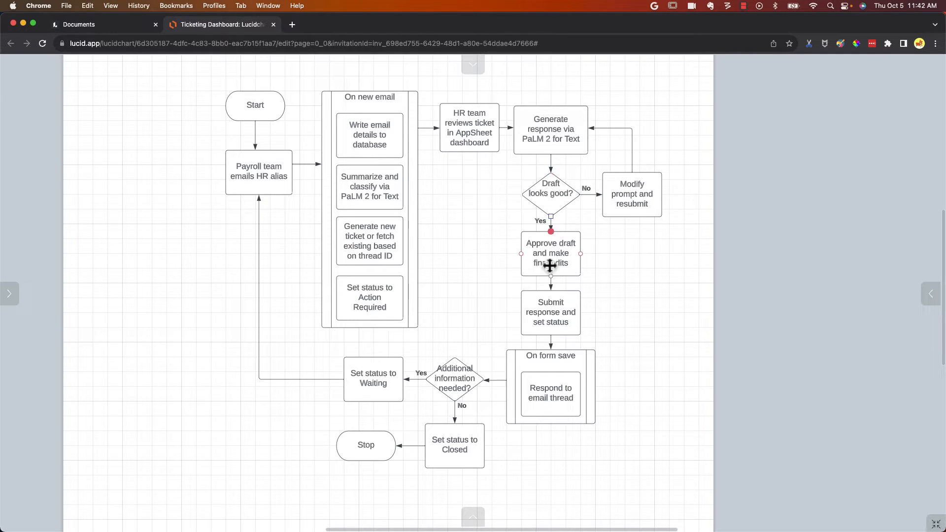
pyautogui.click(550, 312)
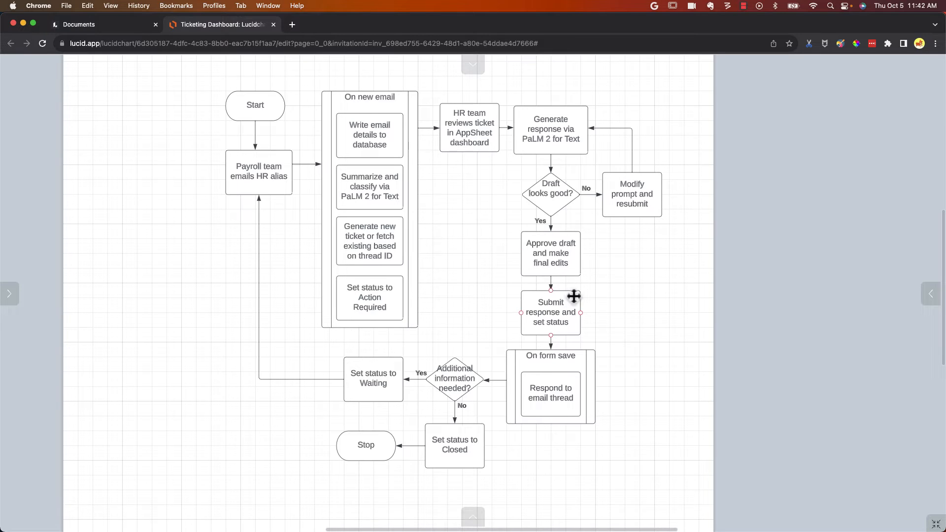
pyautogui.moveTo(612, 343)
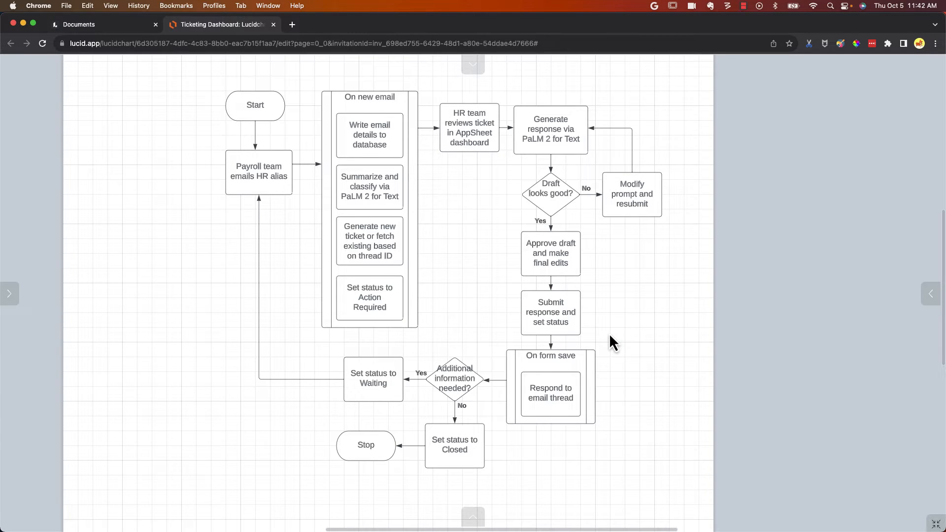
pyautogui.moveTo(603, 352)
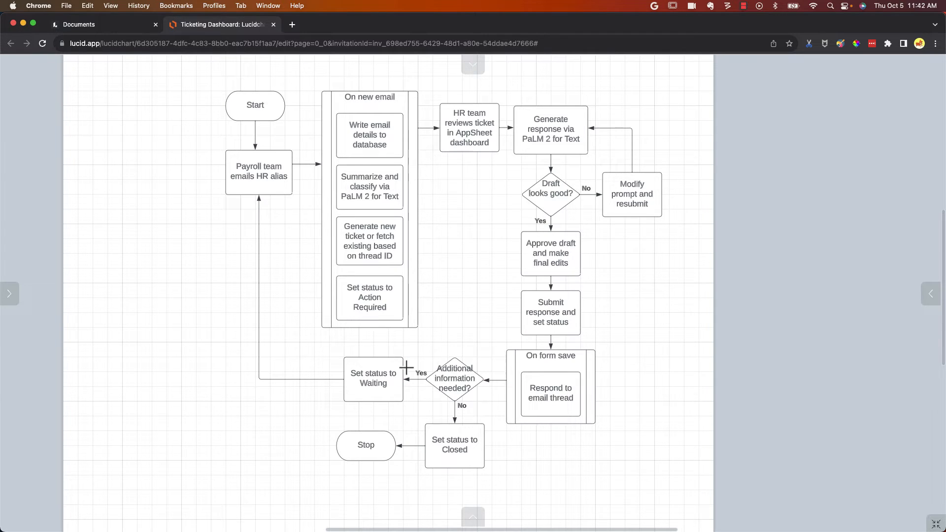
pyautogui.click(454, 446)
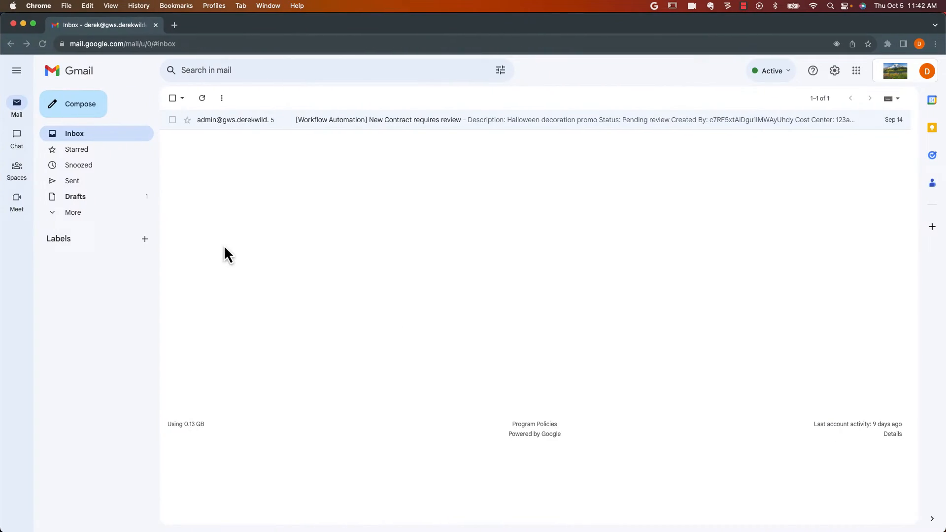
pyautogui.moveTo(89, 133)
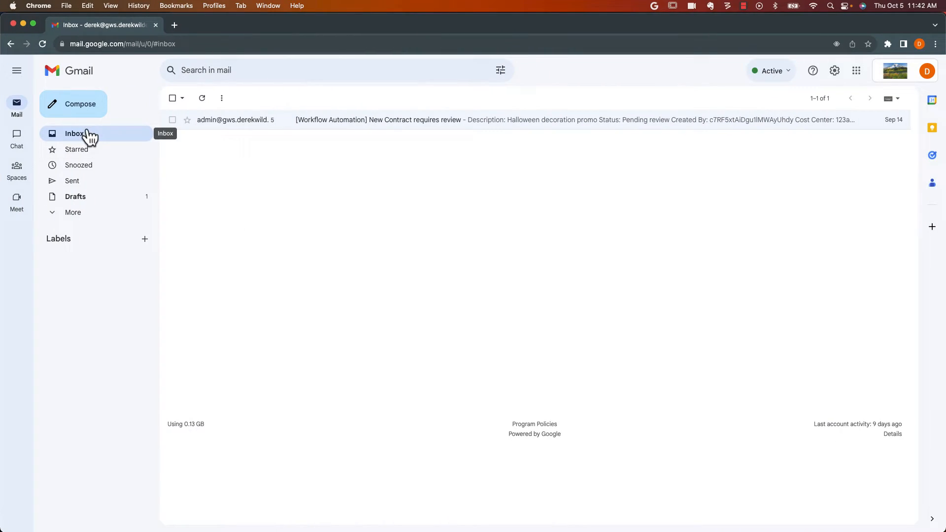
pyautogui.moveTo(81, 104)
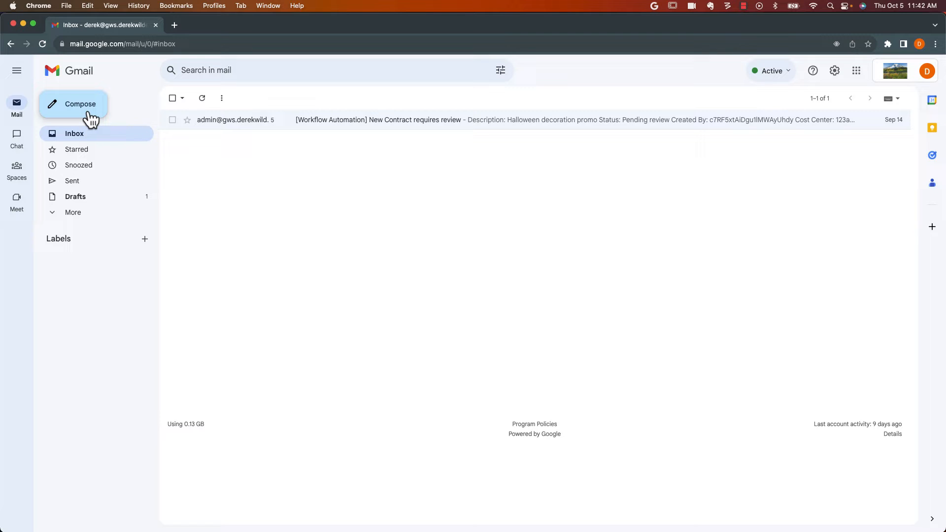
# Email the service account 'Employee missing paycheck', asking why a paycheck hasn't arrived.
pyautogui.click(80, 104)
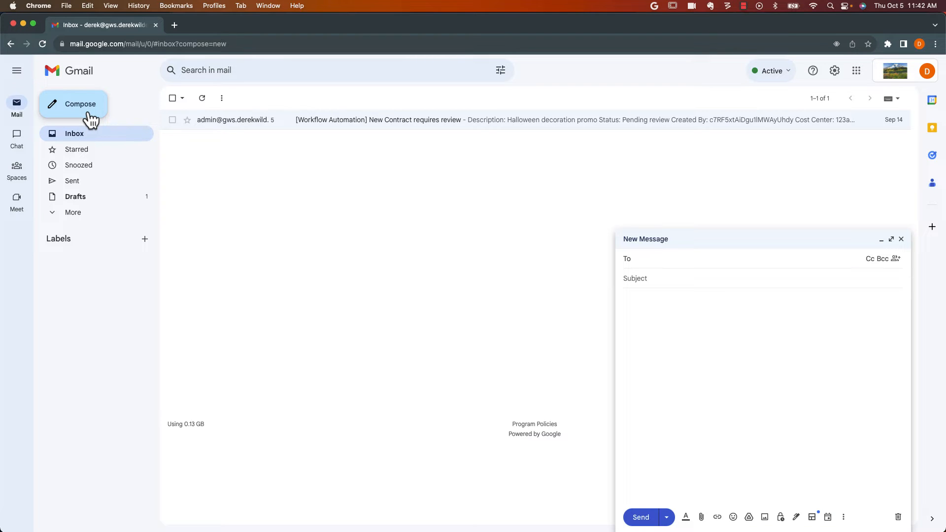
pyautogui.write('sa')
pyautogui.write('Employee missing m')
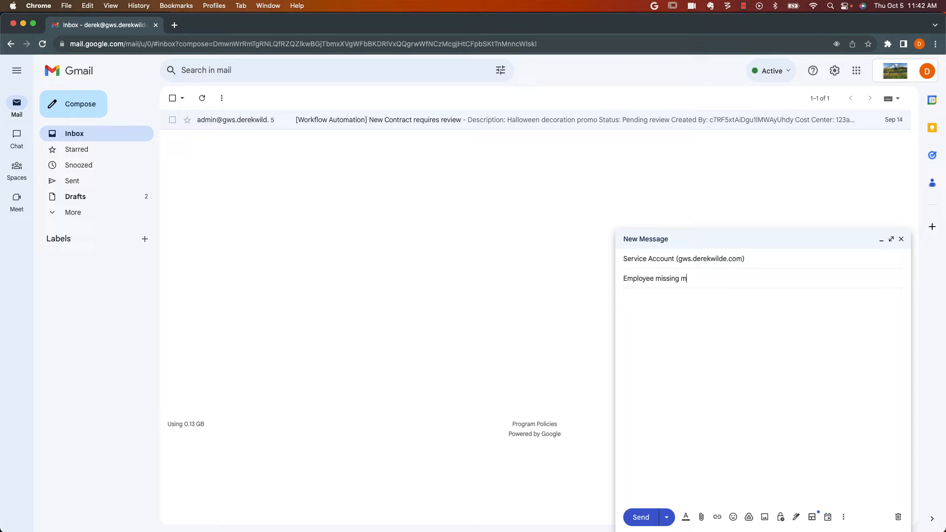
pyautogui.write('paycheck')
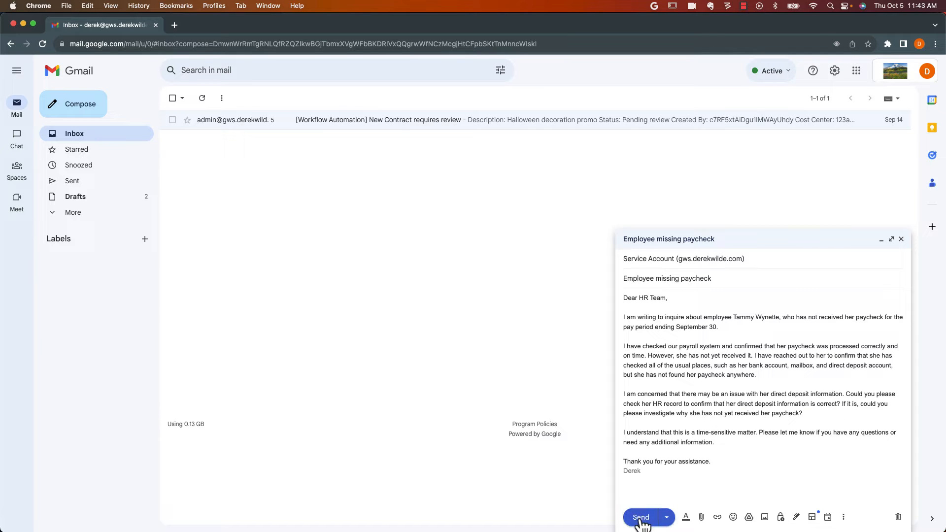
pyautogui.click(640, 517)
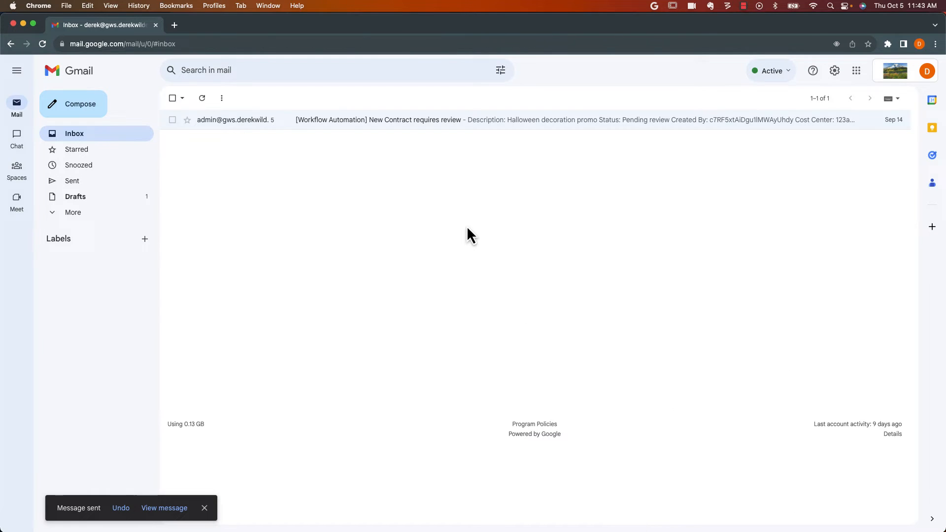
pyautogui.moveTo(435, 206)
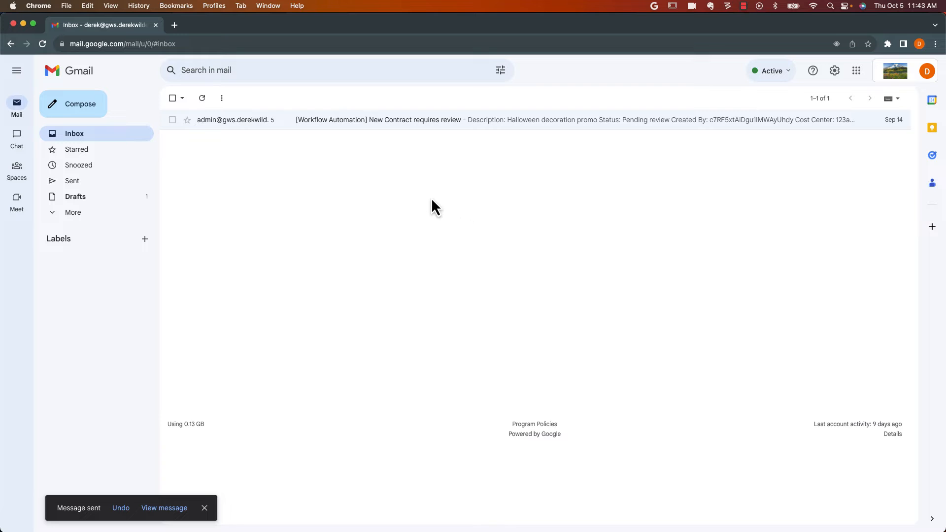
# Open John Doe's transfer ticket, read the original request, then view the sent reply.
pyautogui.click(77, 24)
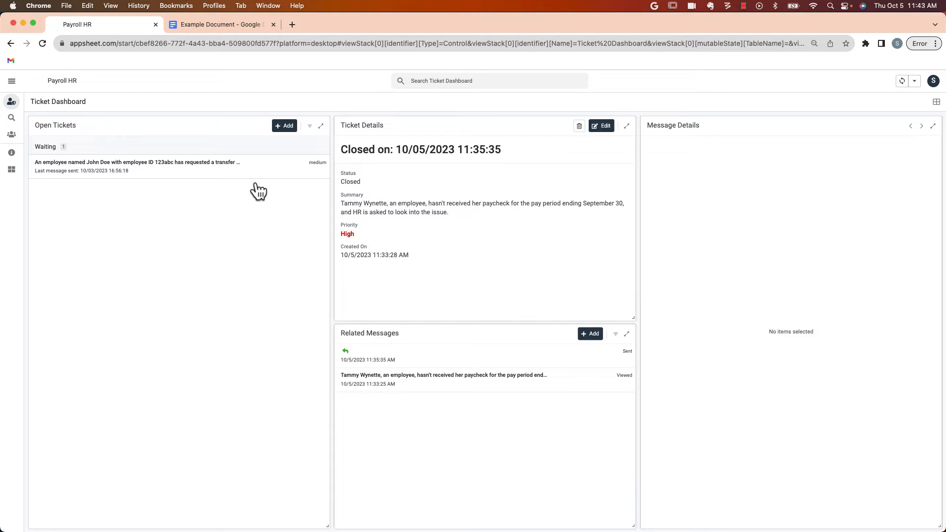
pyautogui.click(137, 166)
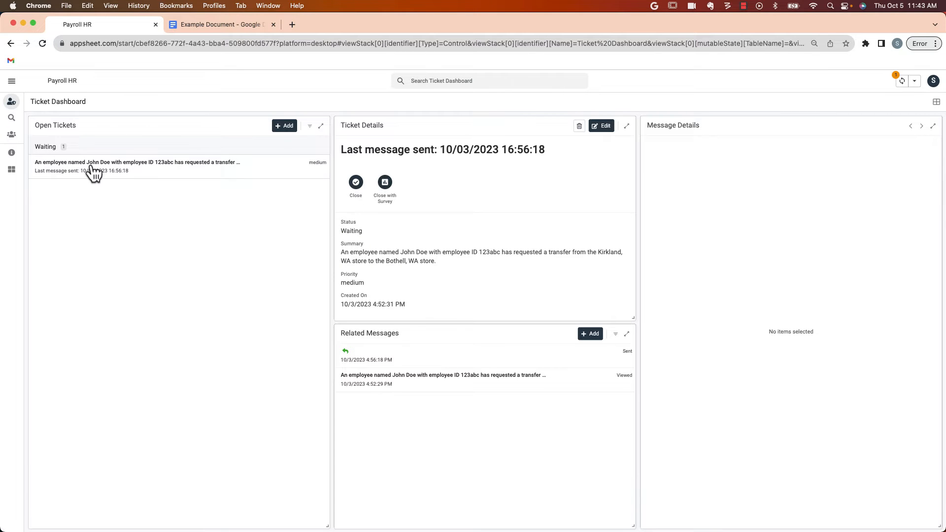
pyautogui.click(902, 80)
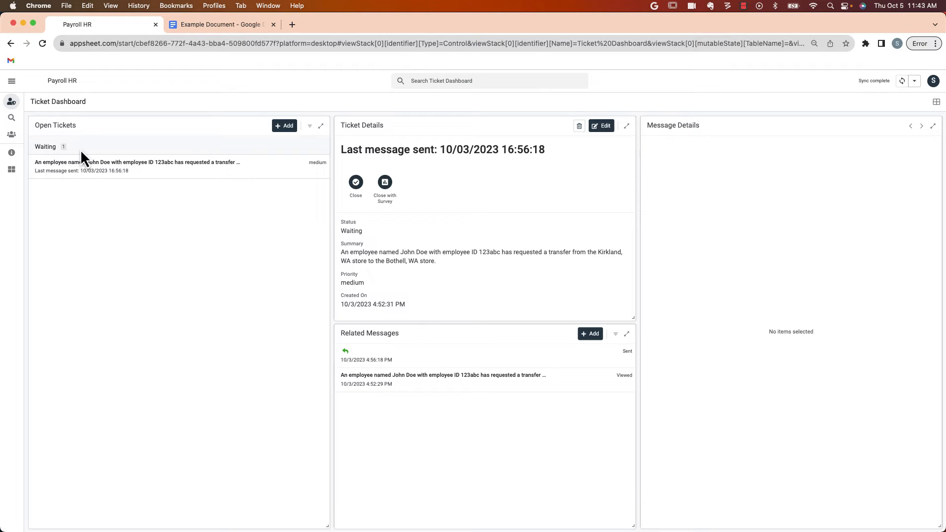
pyautogui.moveTo(54, 160)
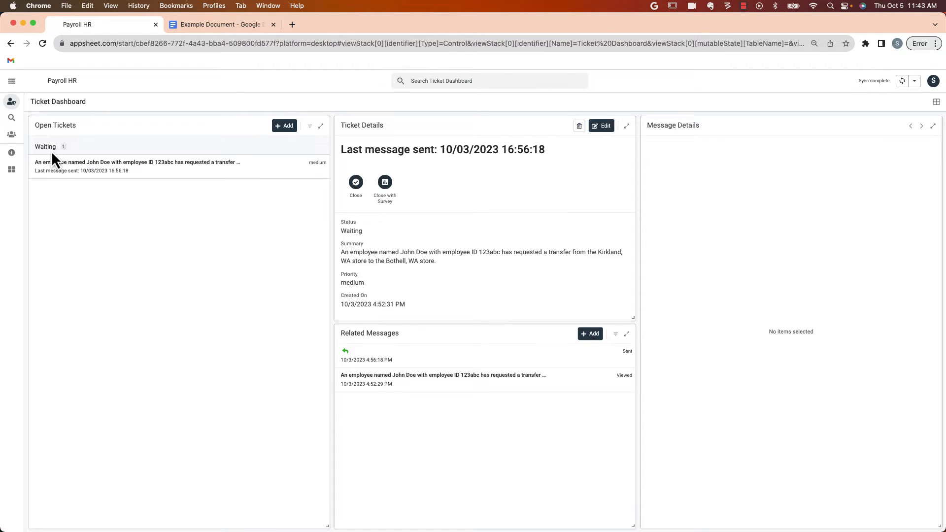
pyautogui.moveTo(374, 253)
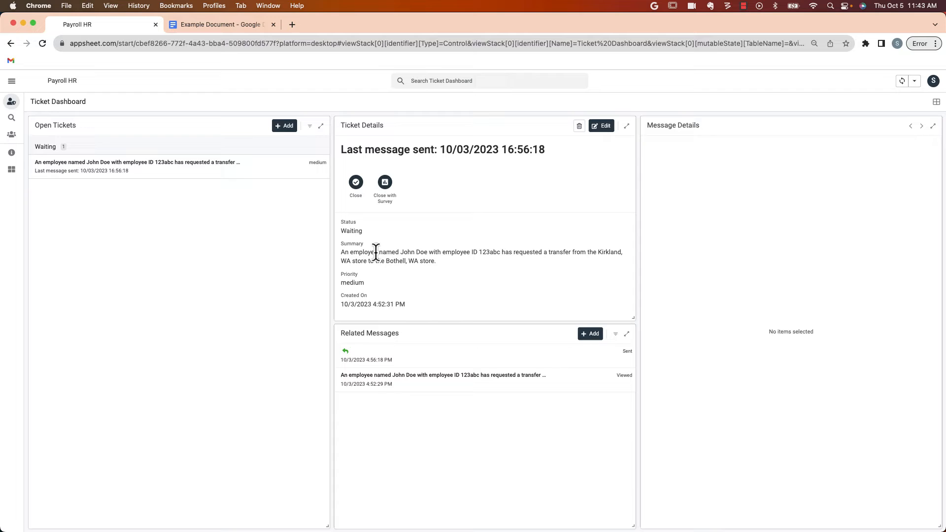
pyautogui.moveTo(384, 258)
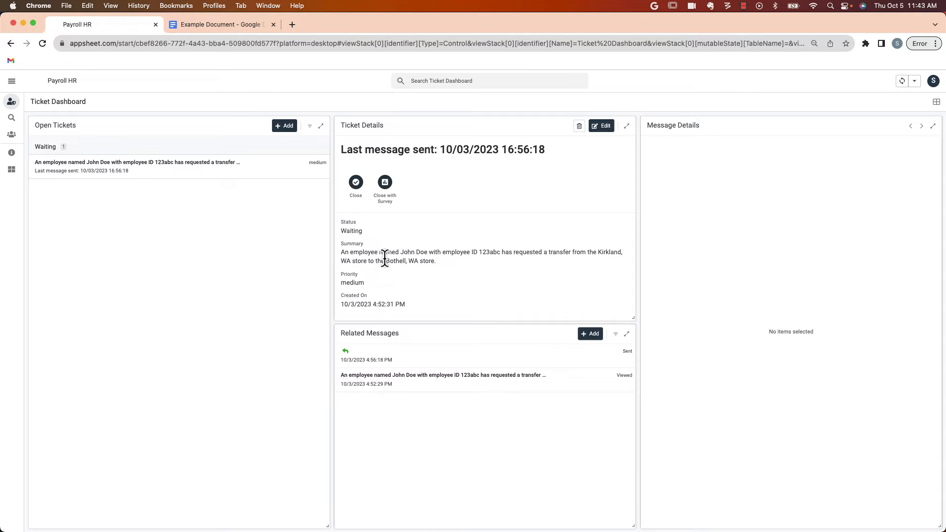
pyautogui.moveTo(376, 396)
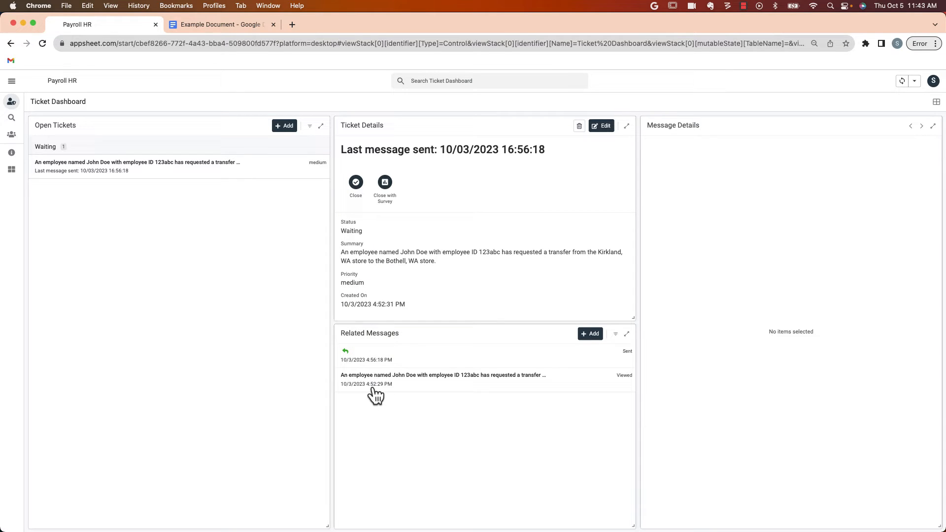
pyautogui.moveTo(373, 389)
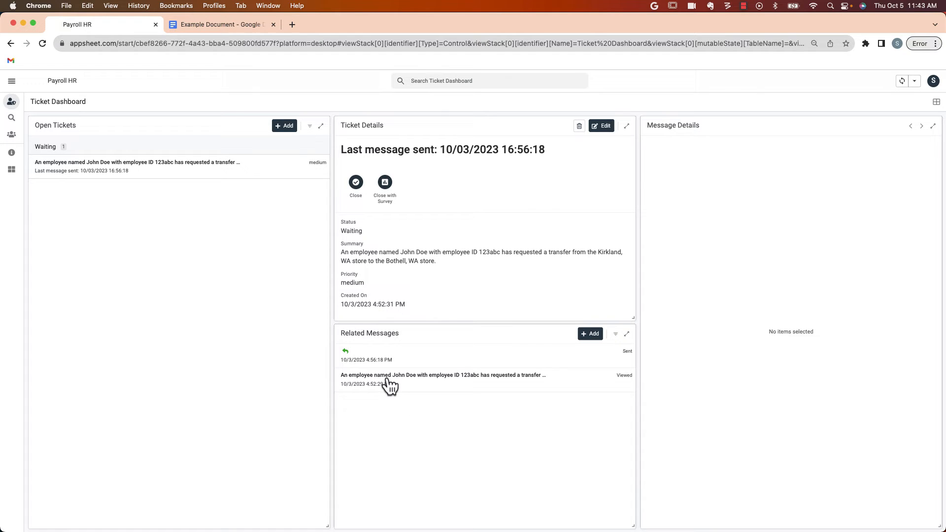
pyautogui.click(443, 374)
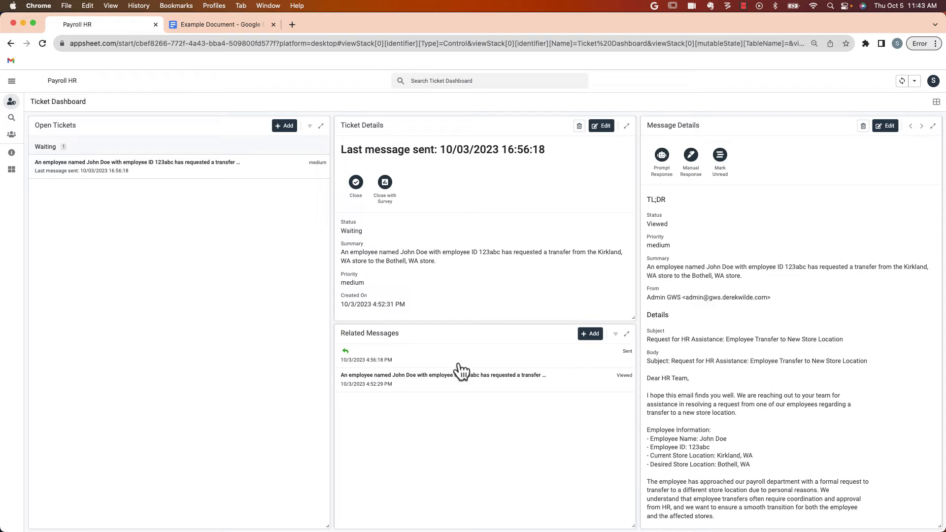
pyautogui.click(921, 126)
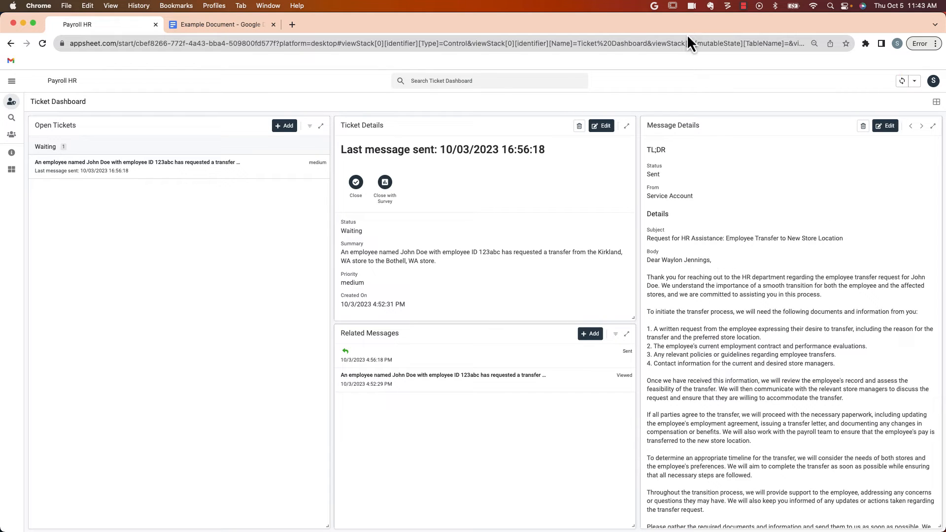
# Open the new missing-paycheck ticket, read its email, then go to Knowledge Bank.
pyautogui.click(902, 80)
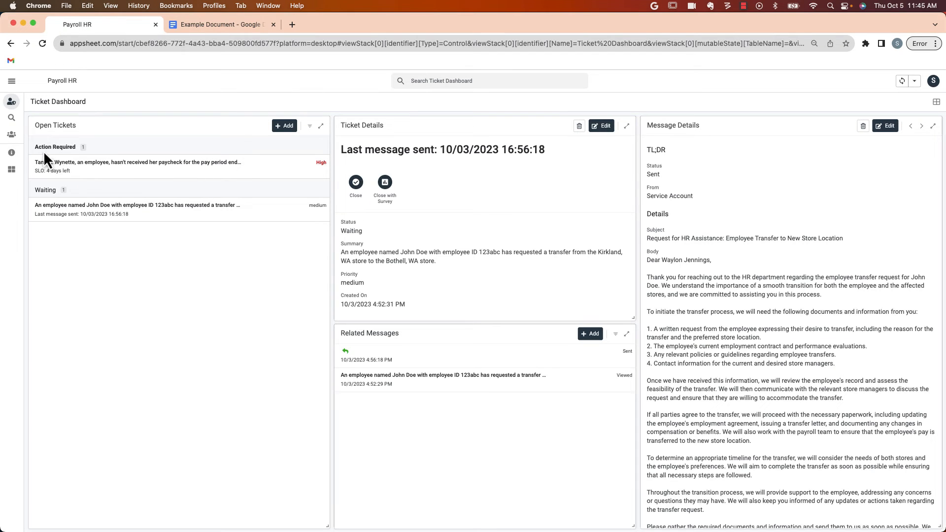
pyautogui.moveTo(323, 169)
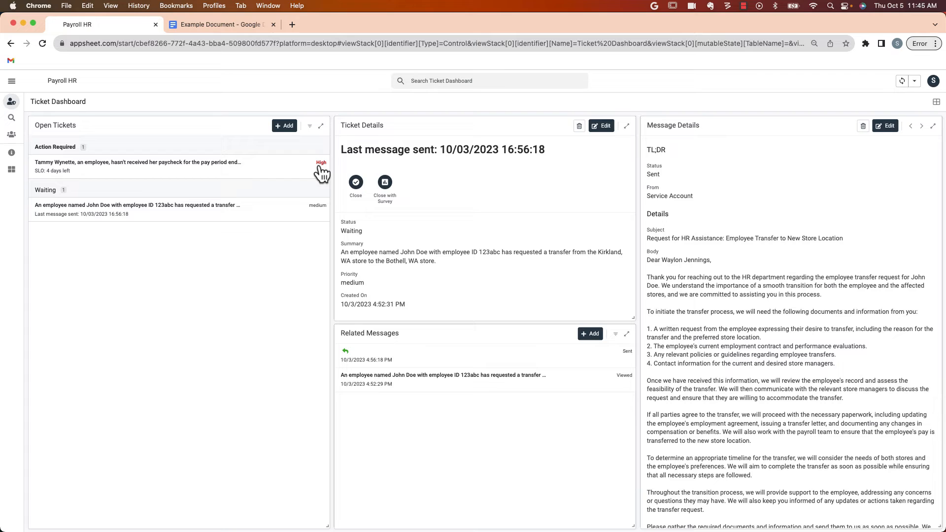
pyautogui.moveTo(237, 176)
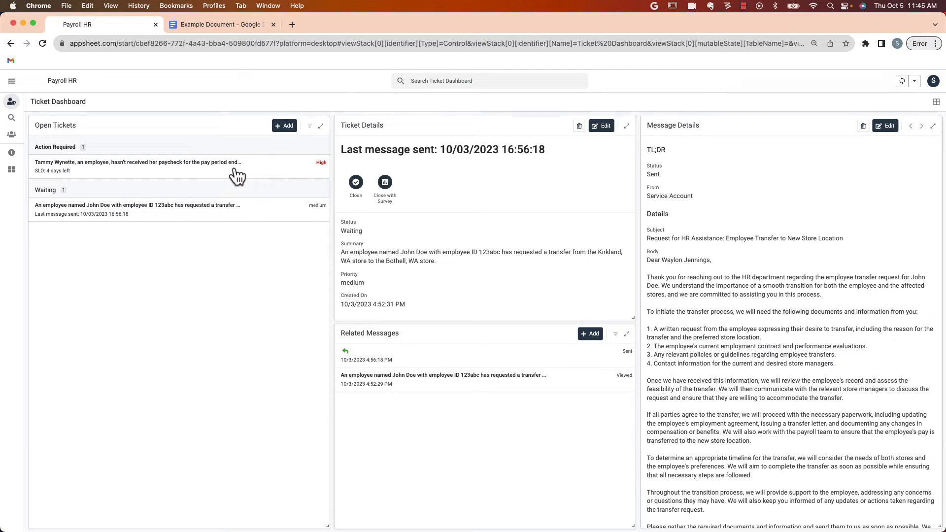
pyautogui.click(137, 166)
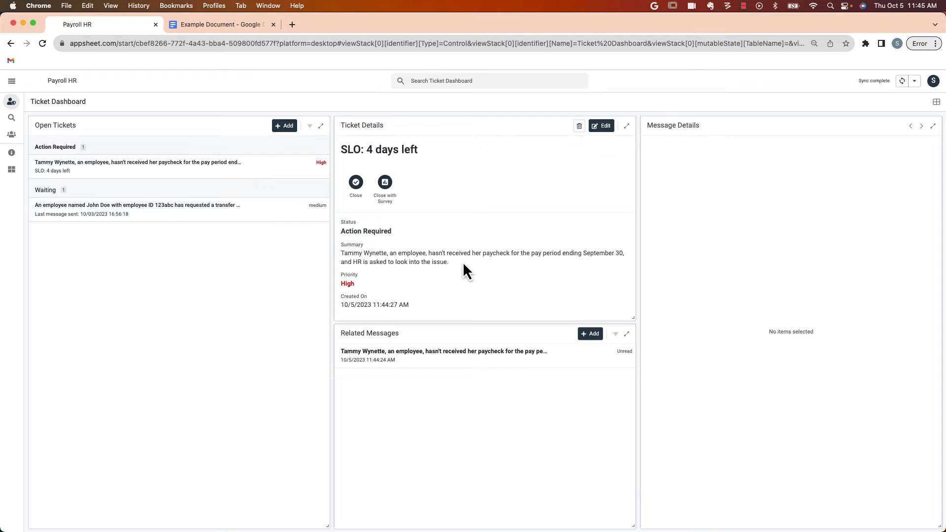
pyautogui.click(443, 355)
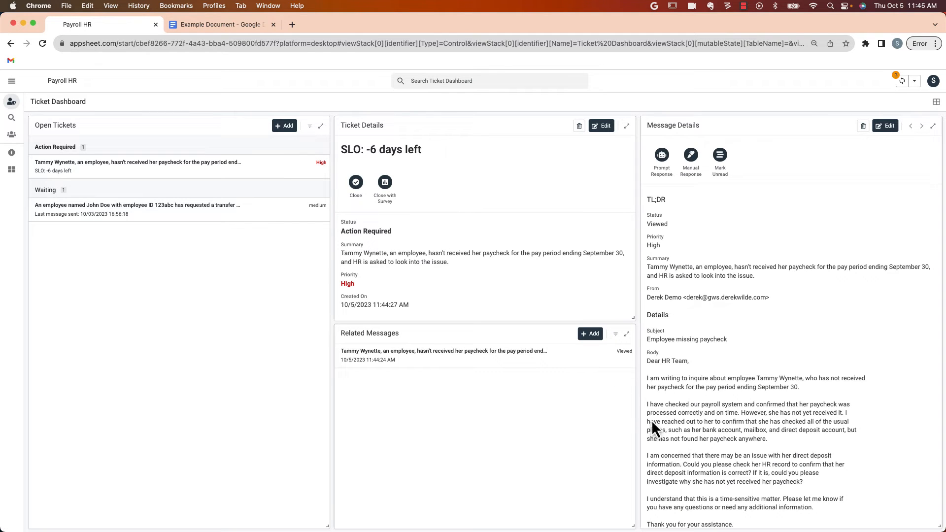
pyautogui.moveTo(11, 118)
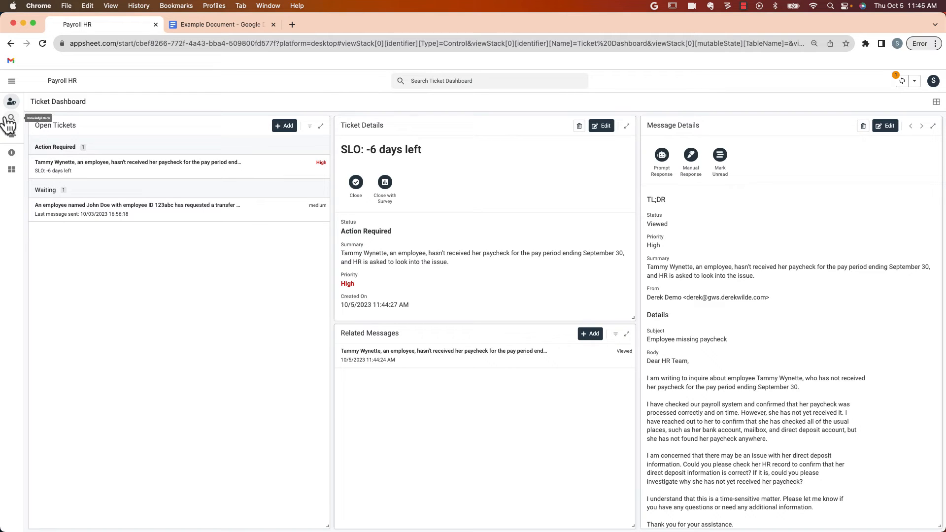
pyautogui.moveTo(11, 119)
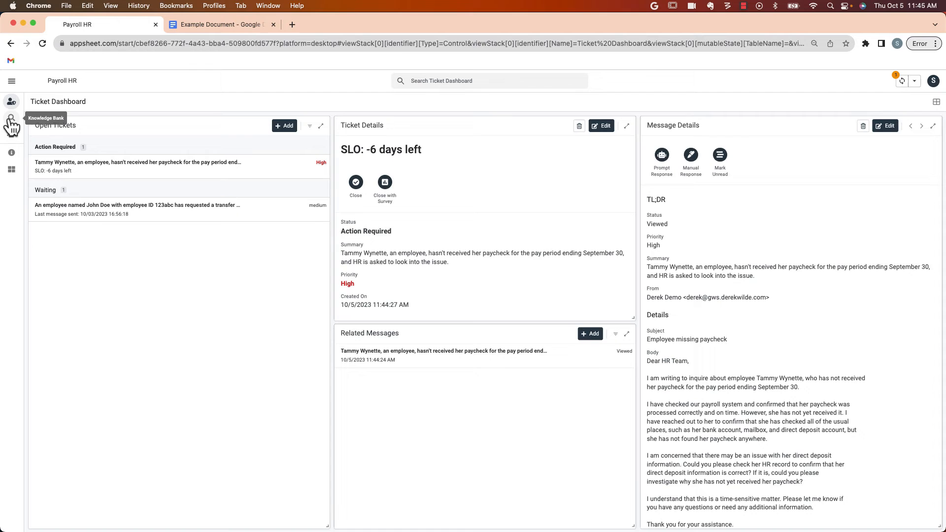
pyautogui.click(10, 119)
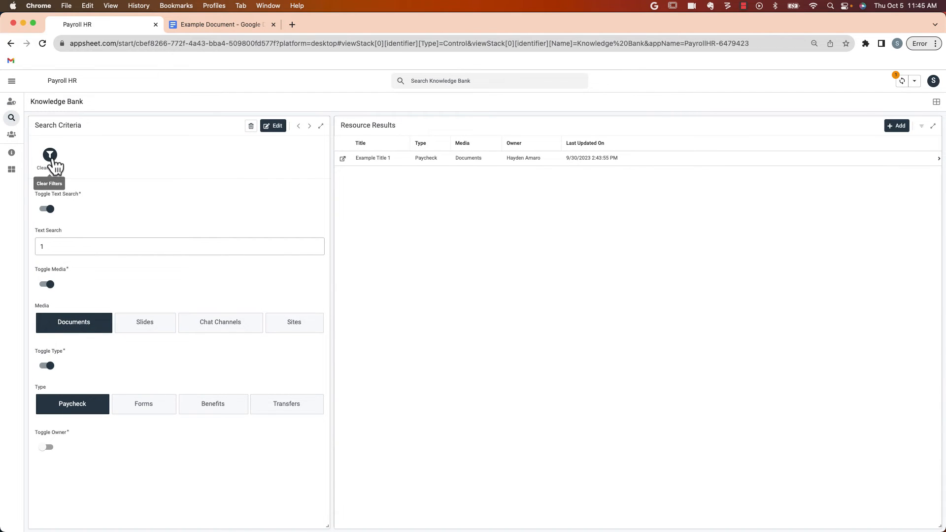
# Filter Knowledge Bank to Documents of type Paycheck, then open Example Title 1.
pyautogui.click(49, 156)
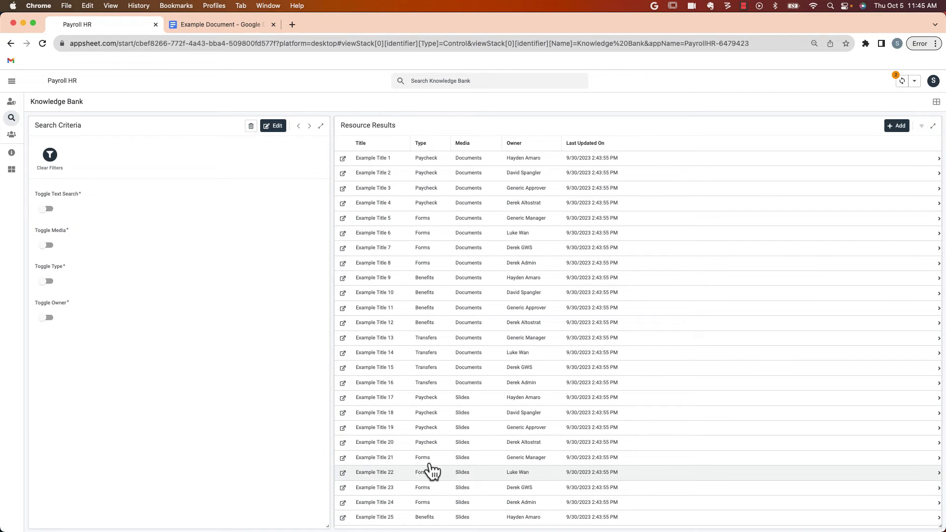
pyautogui.moveTo(16, 313)
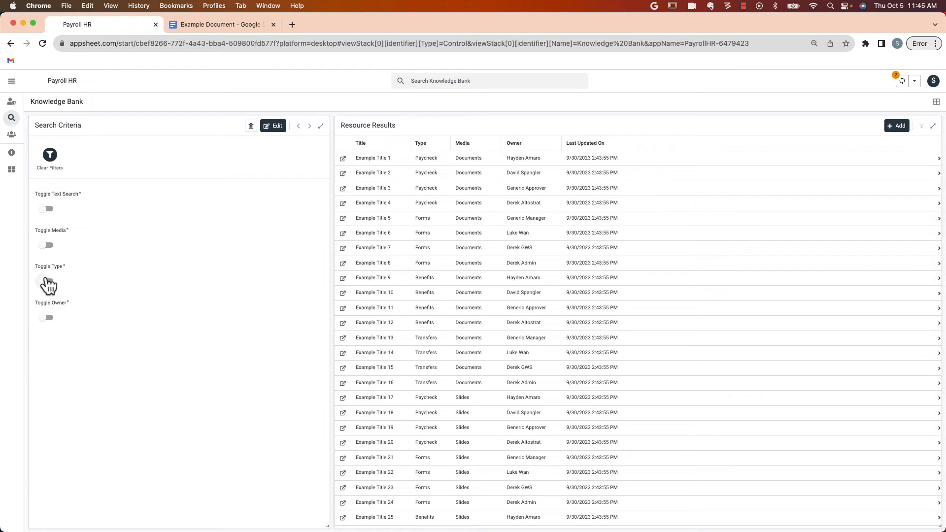
pyautogui.moveTo(47, 250)
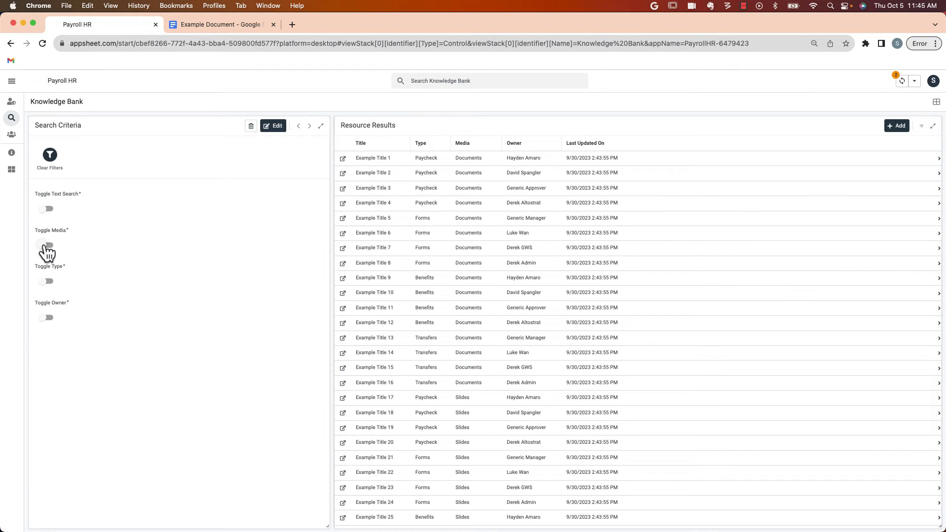
pyautogui.click(46, 245)
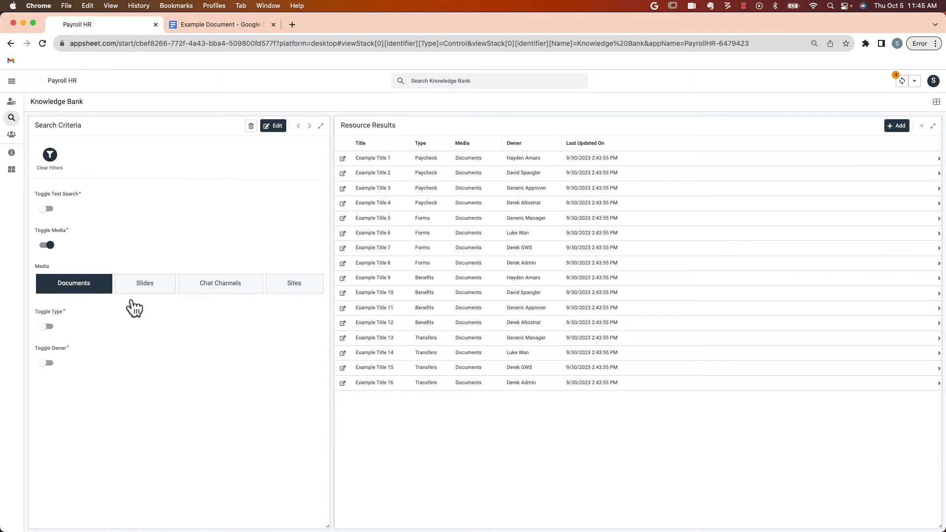
pyautogui.moveTo(163, 292)
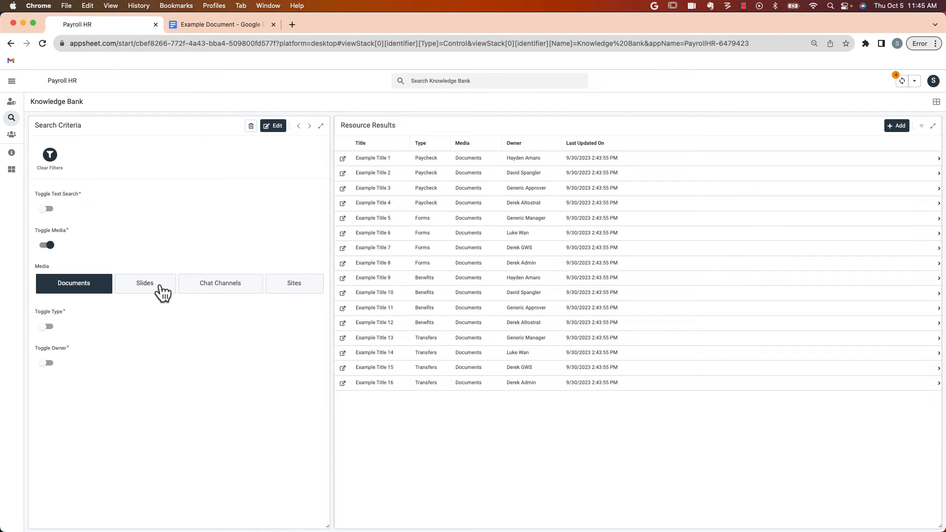
pyautogui.moveTo(272, 300)
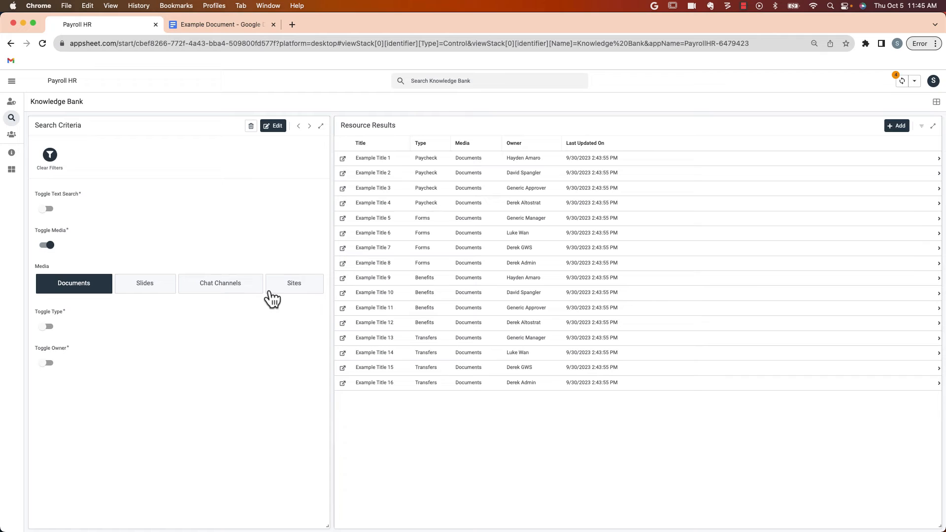
pyautogui.click(46, 326)
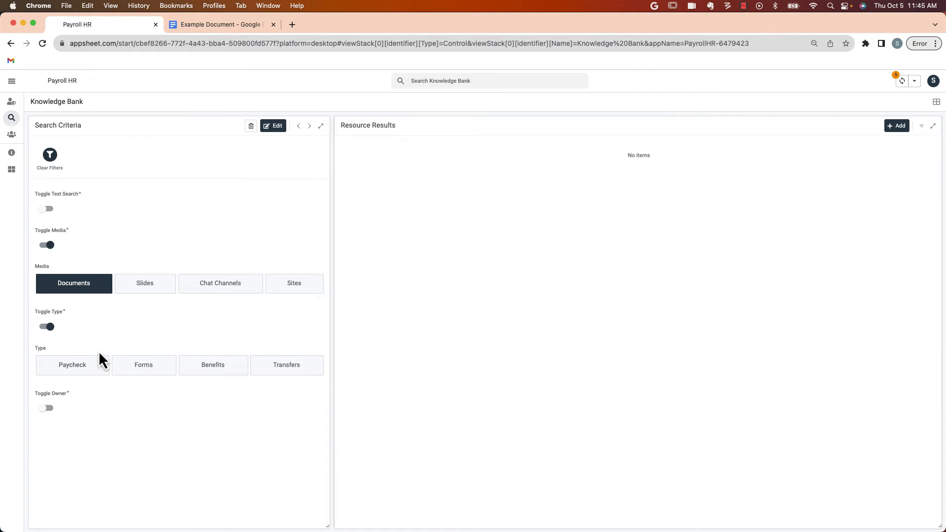
pyautogui.click(72, 364)
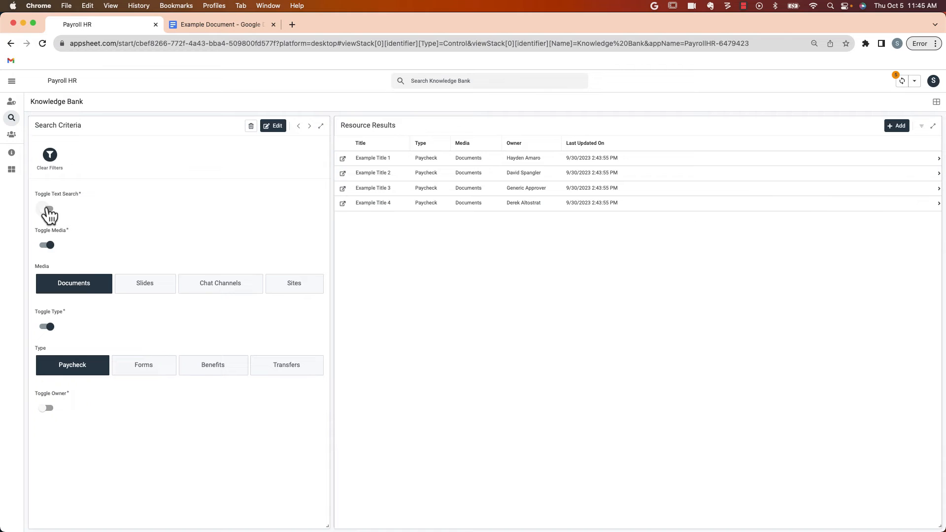
pyautogui.click(46, 209)
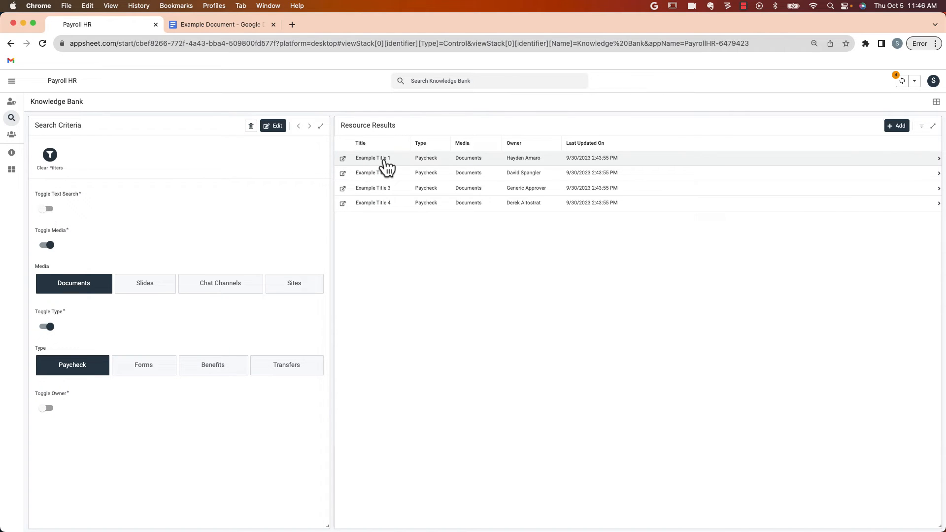
pyautogui.click(373, 158)
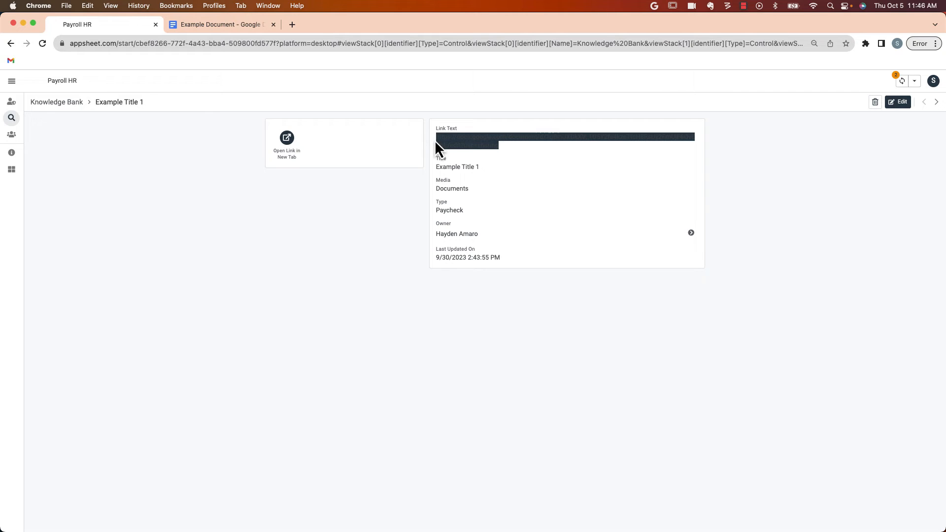
pyautogui.moveTo(282, 151)
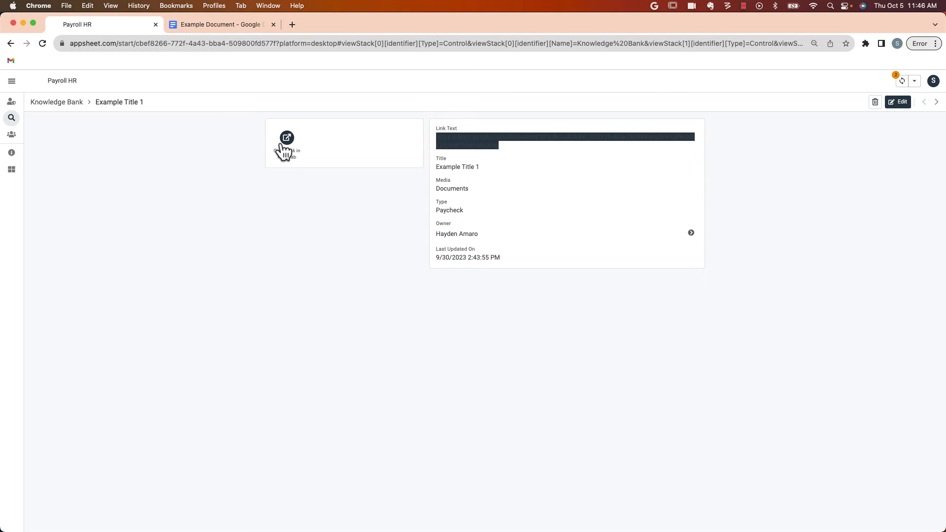
# Open Example Title 1's Example Document in a new tab, then return to Payroll HR.
pyautogui.click(286, 137)
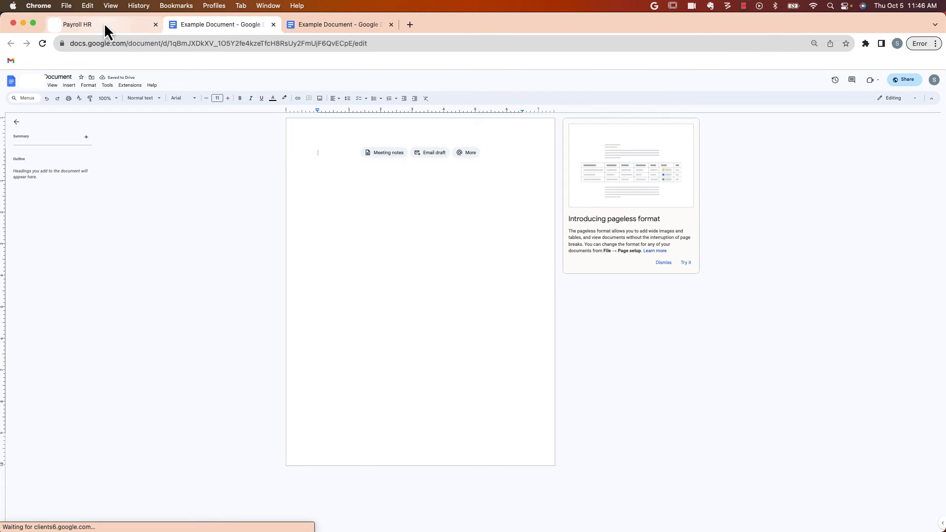
pyautogui.click(90, 24)
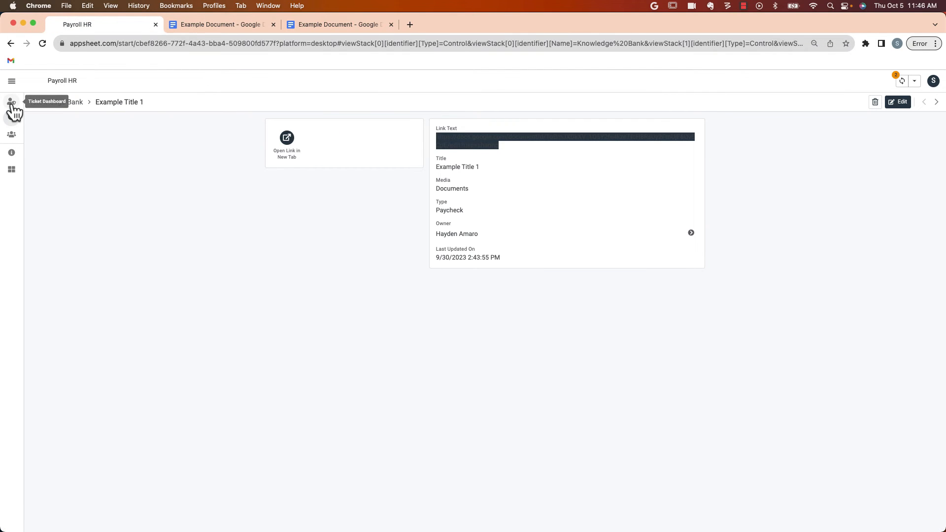
# From the Ticket Dashboard, review and save the AI prompt for the paycheck message.
pyautogui.click(11, 101)
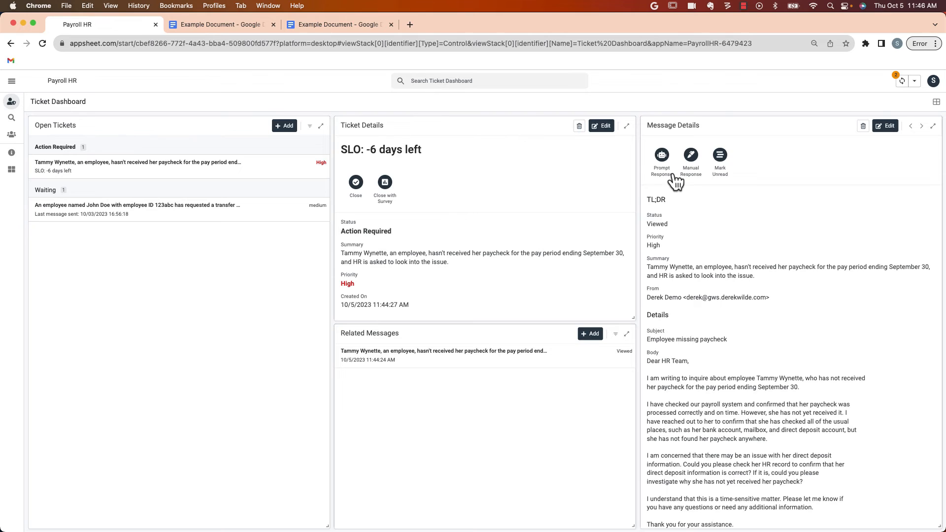
pyautogui.moveTo(691, 163)
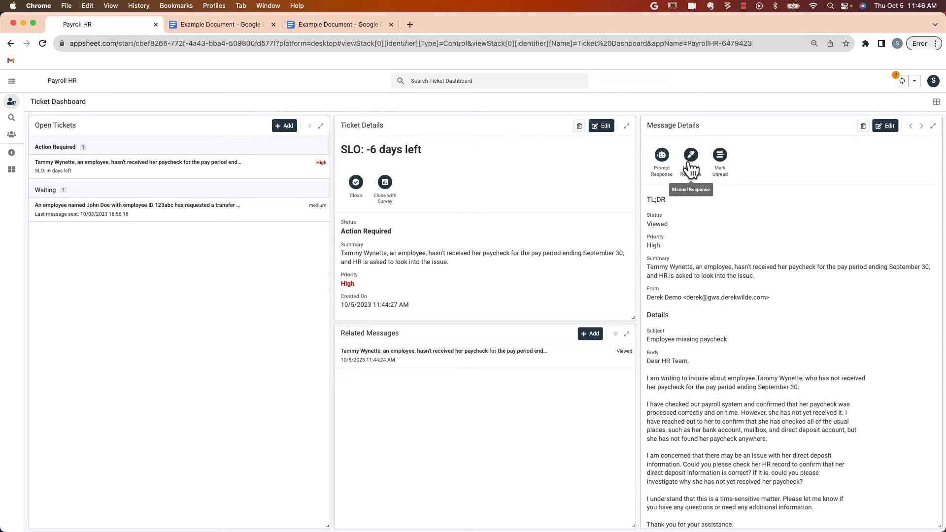
pyautogui.moveTo(662, 156)
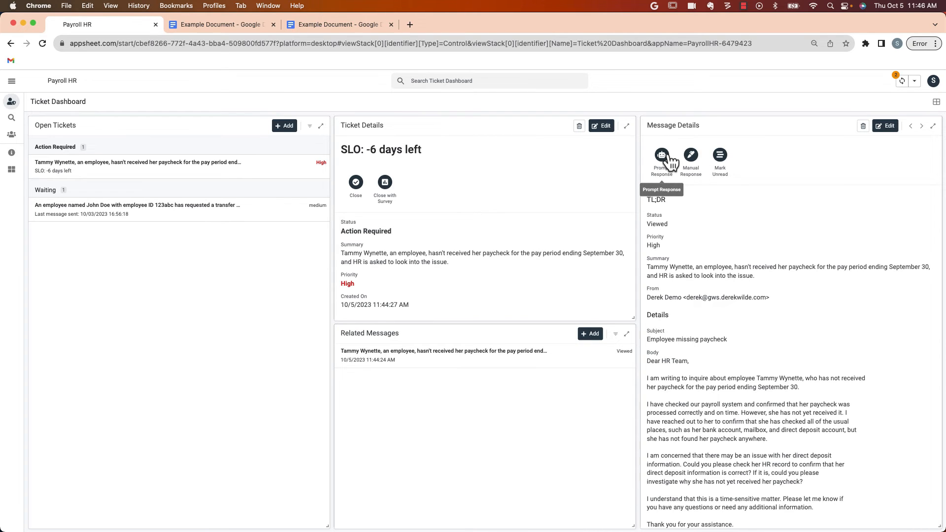
pyautogui.click(662, 158)
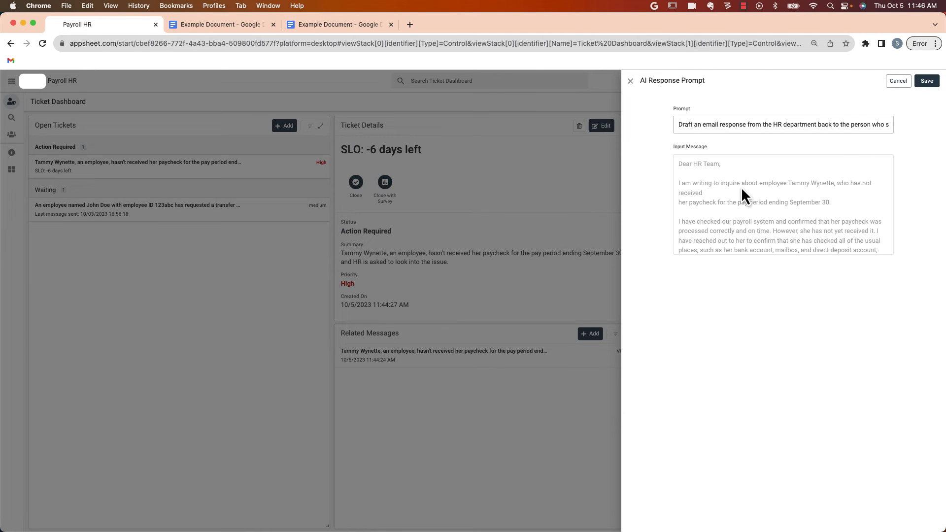
pyautogui.click(782, 124)
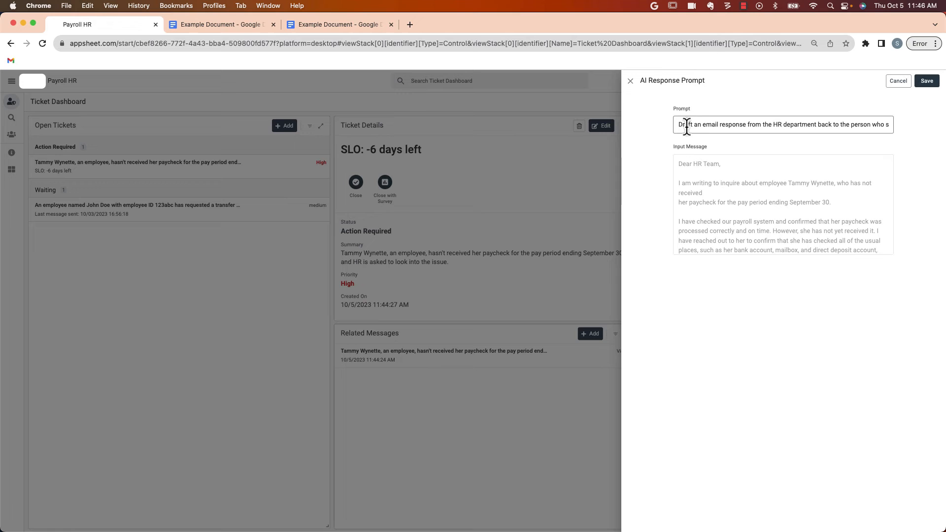
pyautogui.moveTo(753, 127)
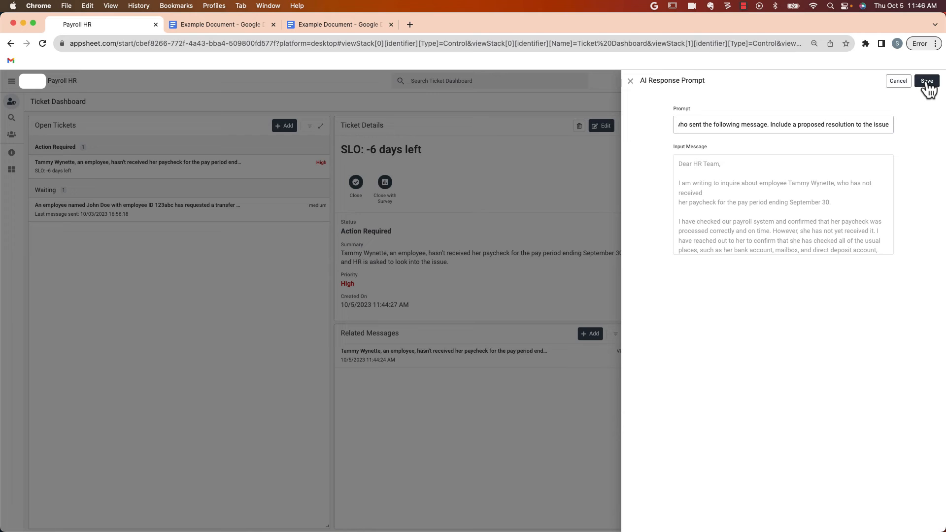
pyautogui.click(926, 80)
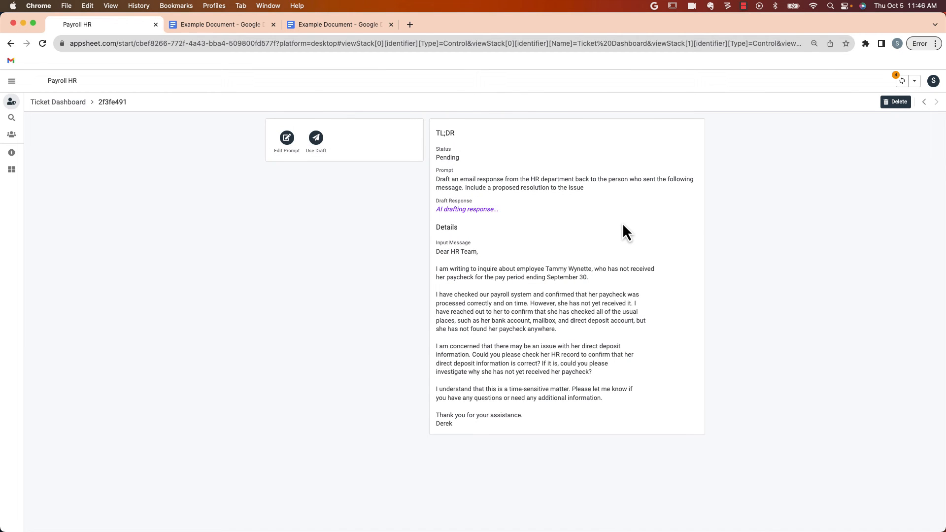
pyautogui.moveTo(503, 222)
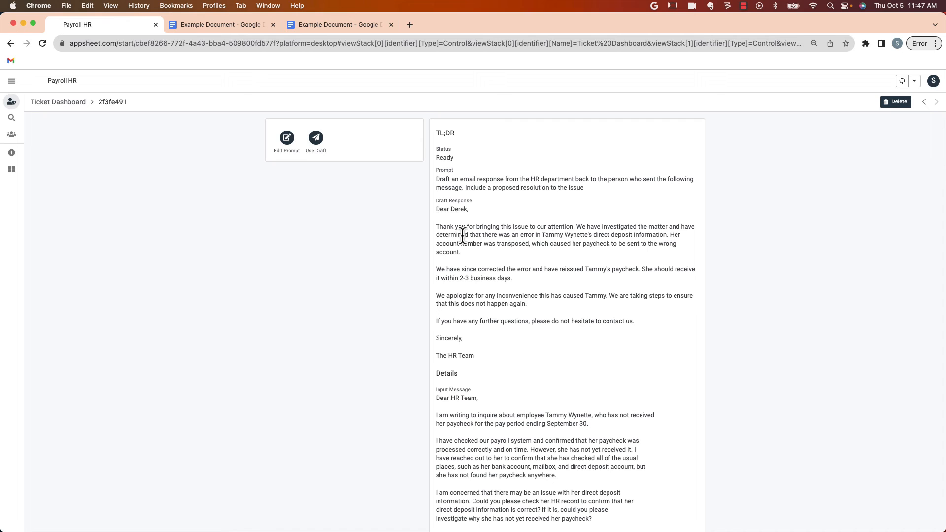
pyautogui.moveTo(287, 137)
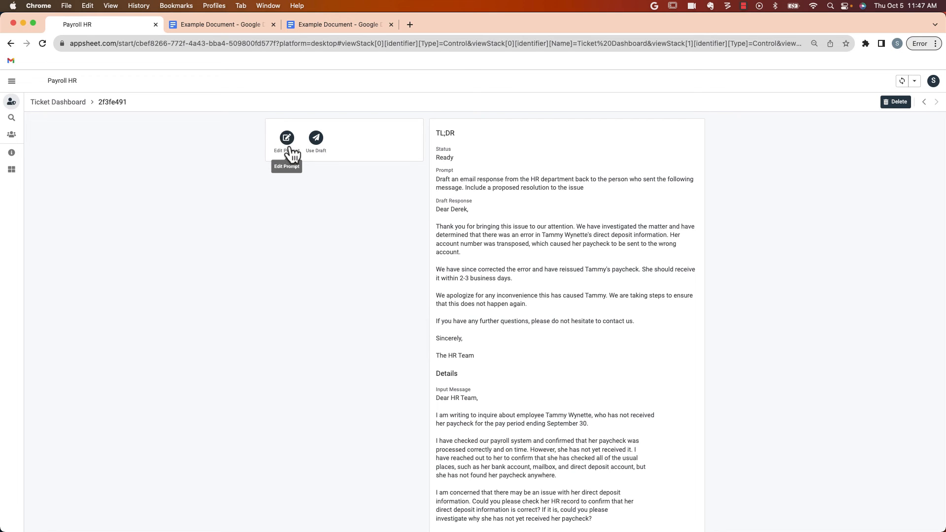
pyautogui.moveTo(328, 159)
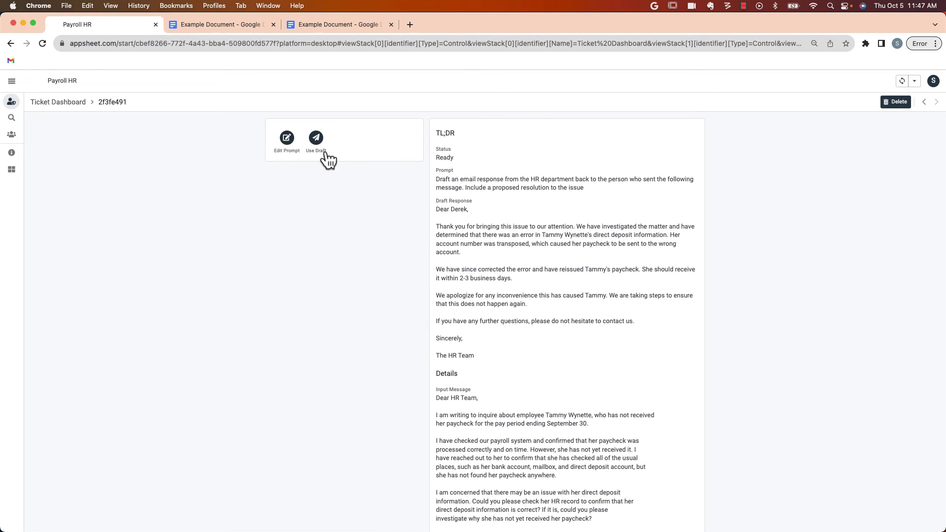
# Use the ready AI draft to fill the Employee missing paycheck reply form.
pyautogui.click(315, 140)
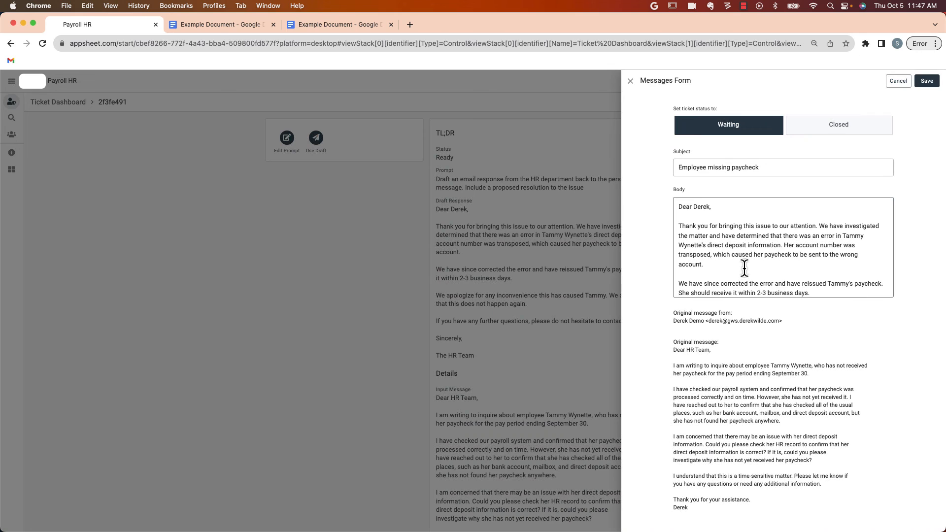
# Add 'For details, please review this document:' with the Google Docs link, then save.
pyautogui.scroll(-3)
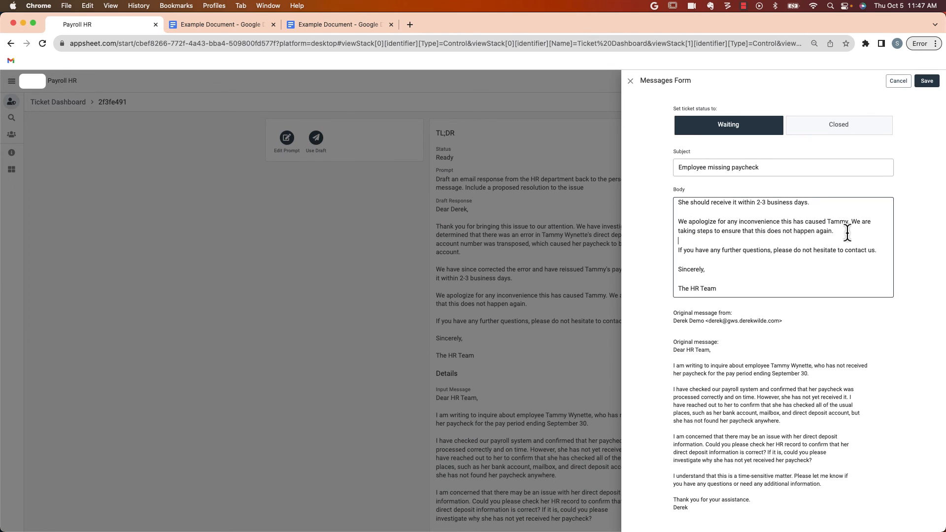
pyautogui.moveTo(857, 234)
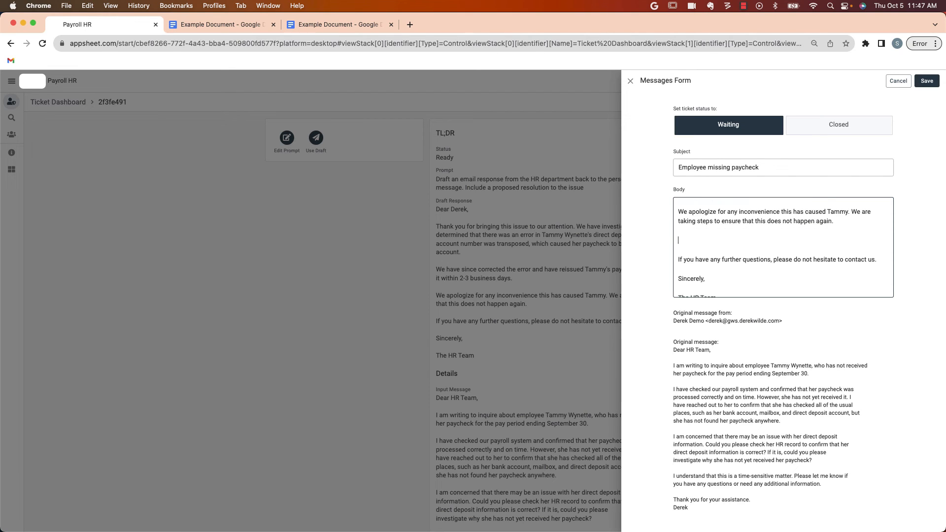
pyautogui.write('For details,')
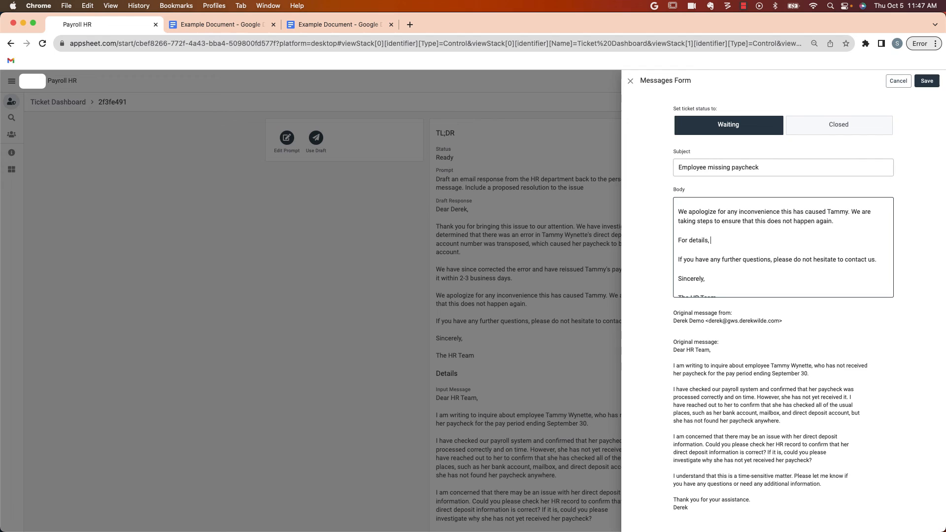
pyautogui.write('please reiv')
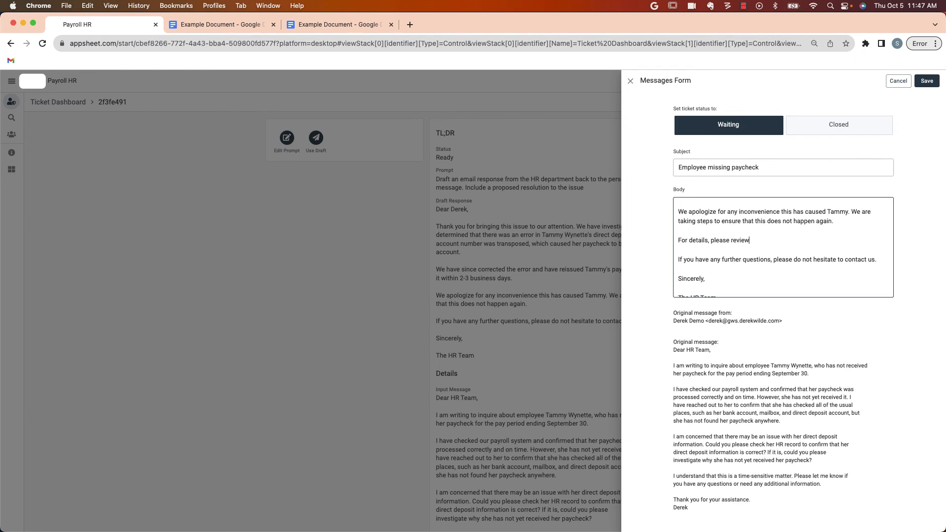
pyautogui.write('this document:')
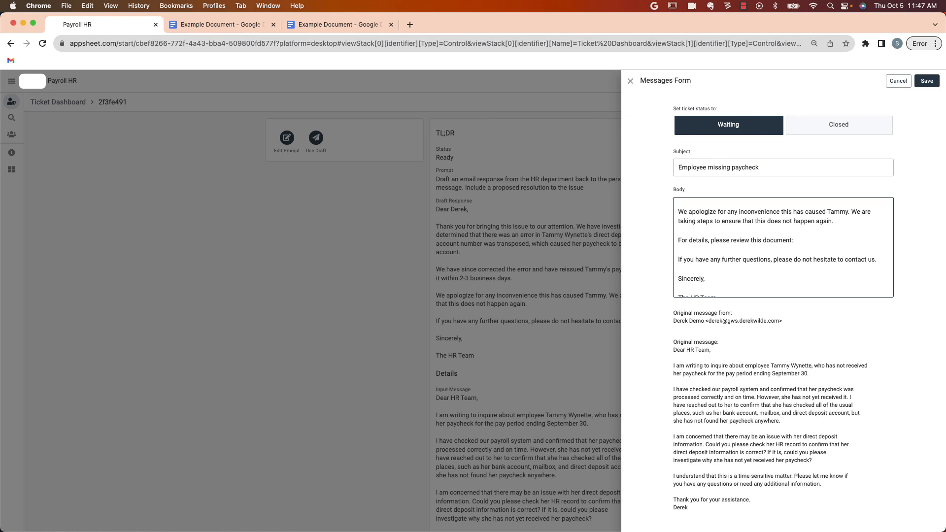
pyautogui.write('https://docs.google.com/document/d/1qBmJXDkXV_1O5Y2fe4kz_TfcH8RsUy2FmUjF6QvECpE/edit?usp=sharing')
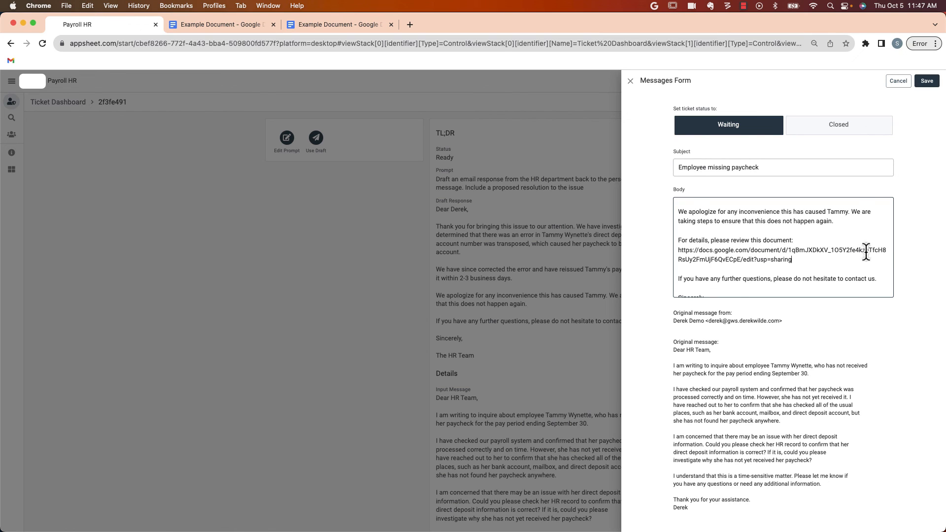
pyautogui.scroll(-3)
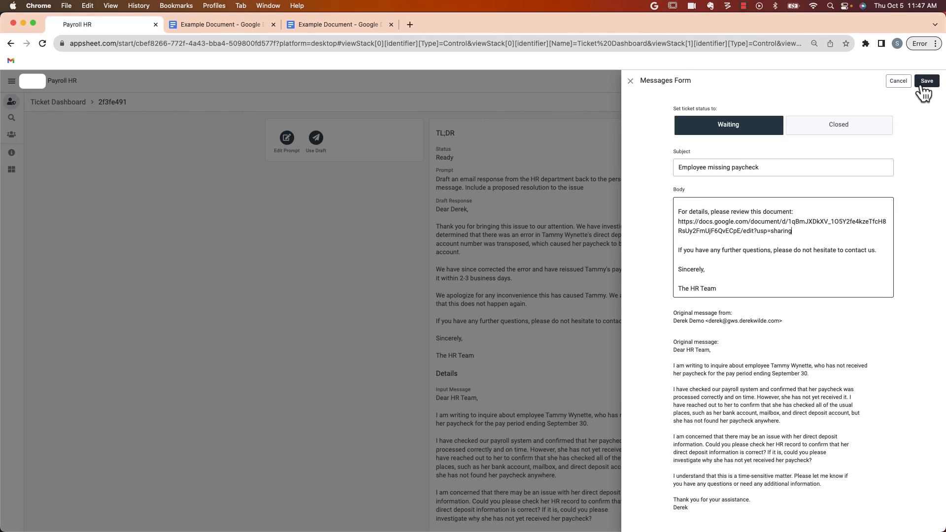
pyautogui.click(927, 80)
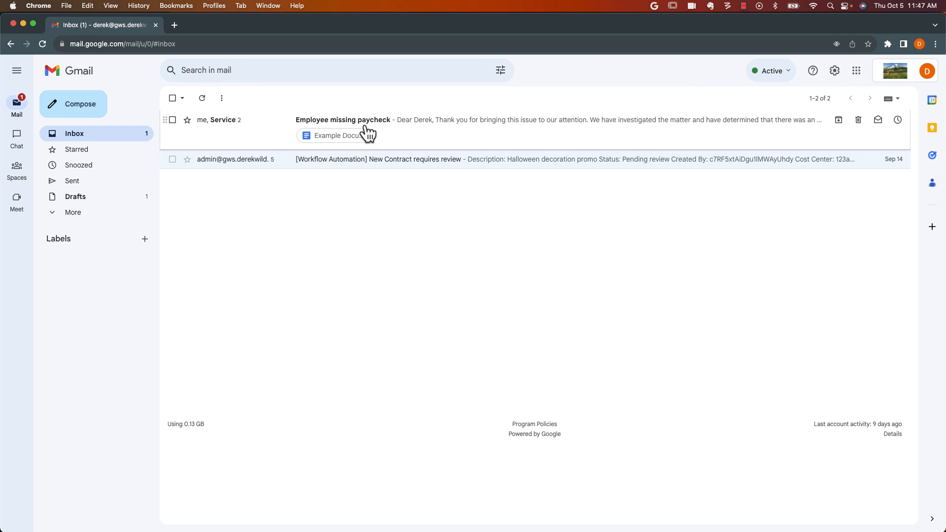
# Open Gmail's 'Employee missing paycheck' thread to see the HR reply.
pyautogui.click(343, 120)
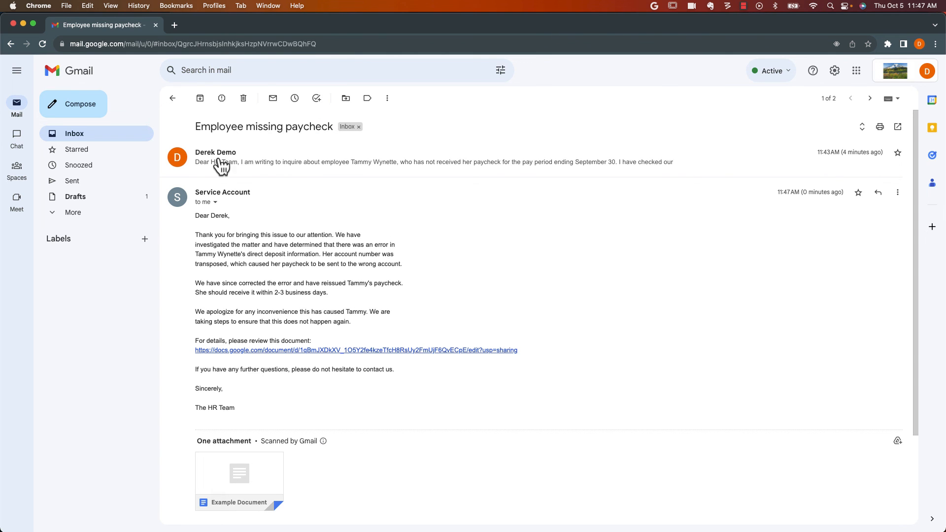
pyautogui.moveTo(234, 374)
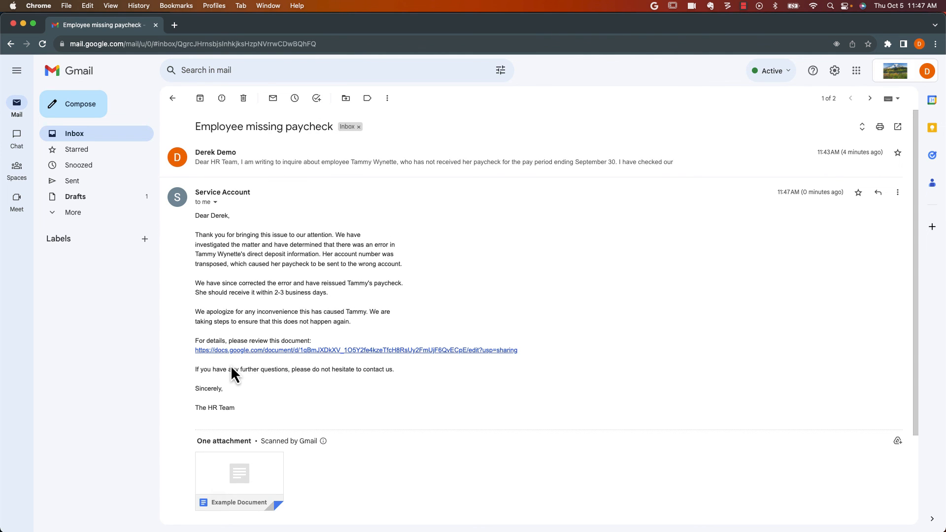